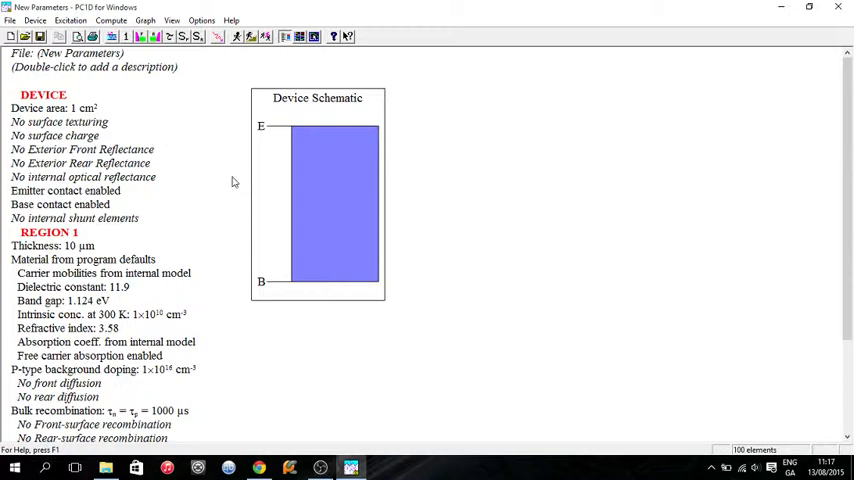
mouse_move(218, 172)
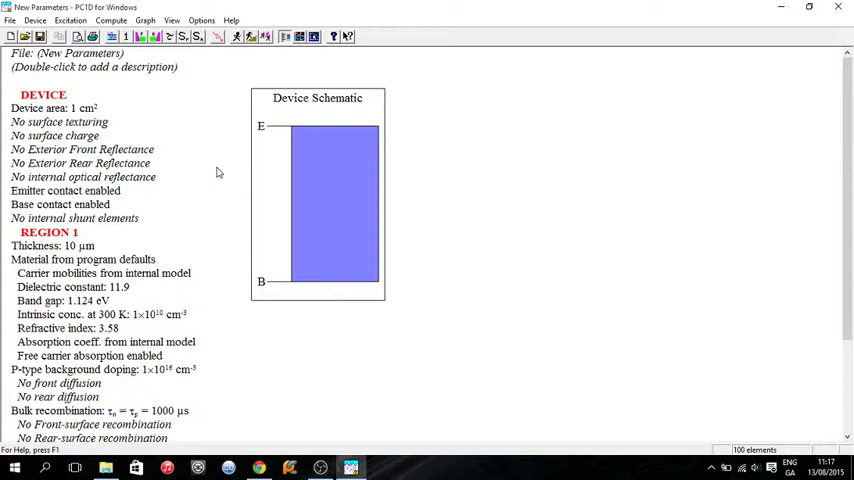
mouse_move(209, 159)
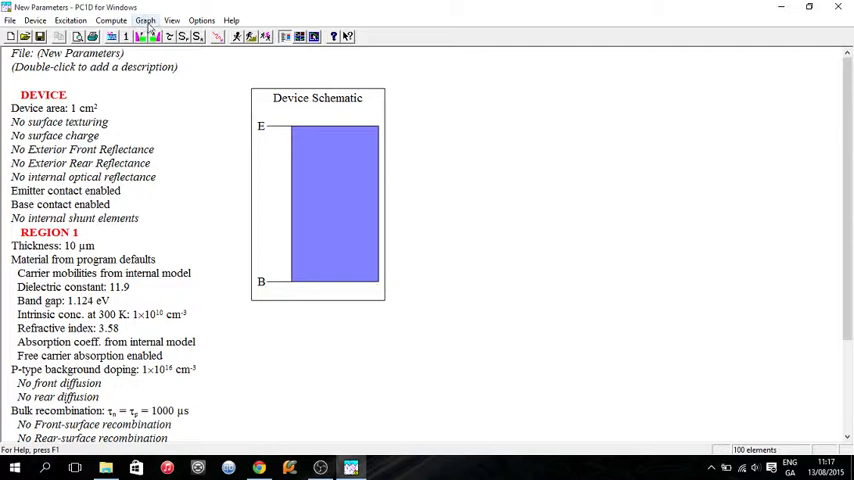
- Bring up the Quick Batch settings via Compute > Batch
left_click(111, 20)
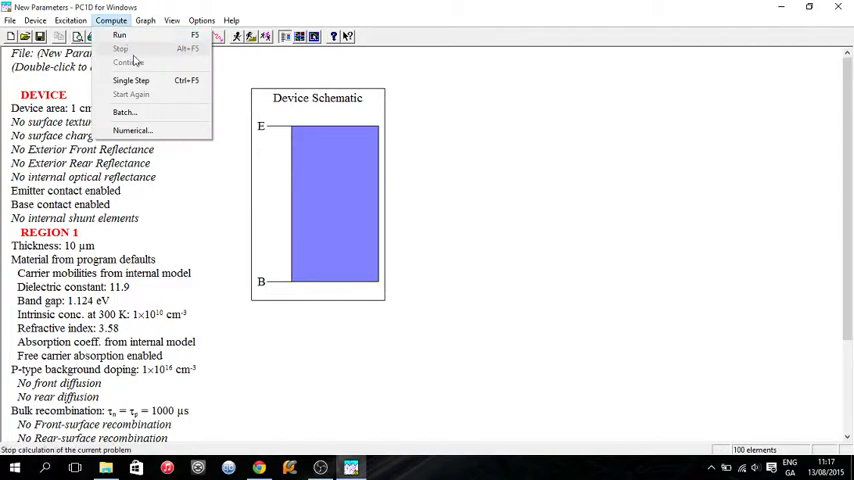
left_click(124, 111)
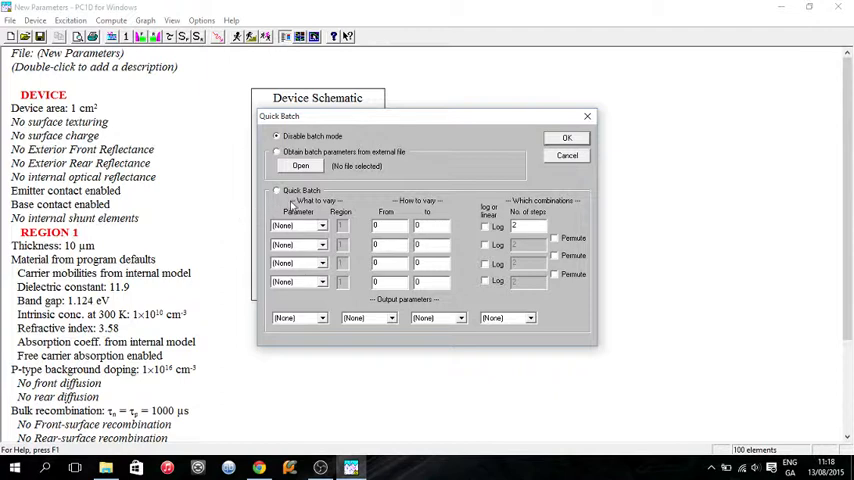
mouse_move(289, 210)
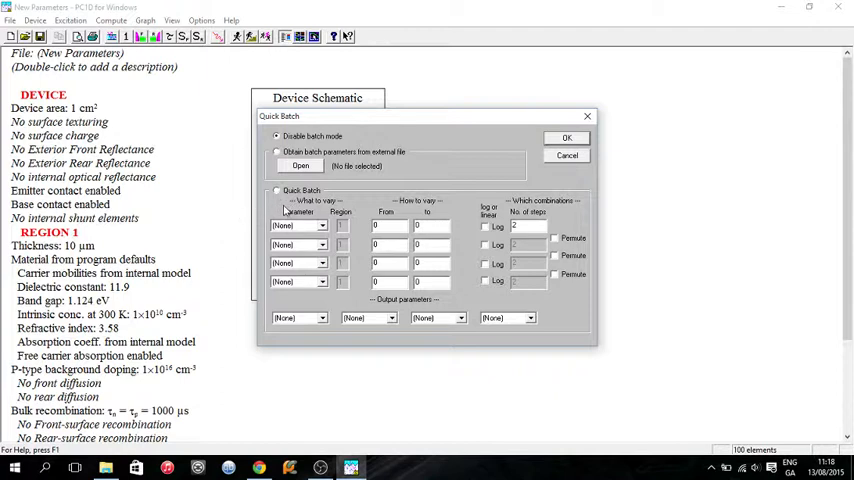
- Switch on Quick Batch mode and browse the Parameter list
left_click(277, 190)
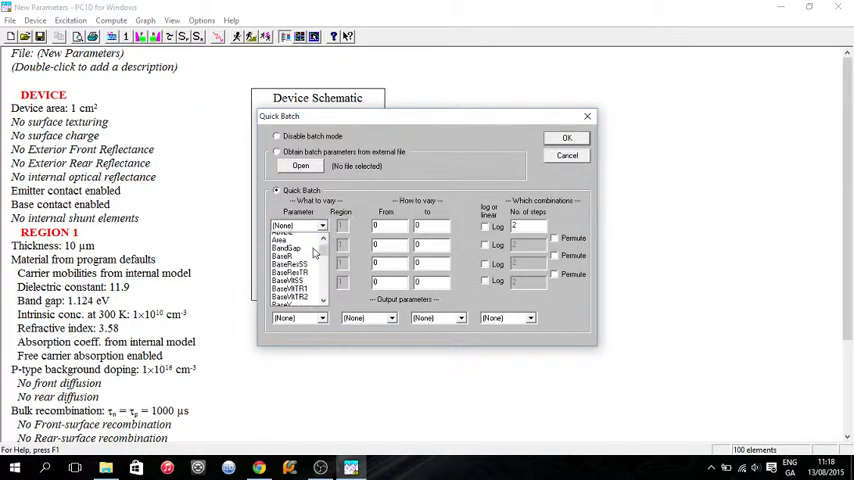
scroll("down", 3)
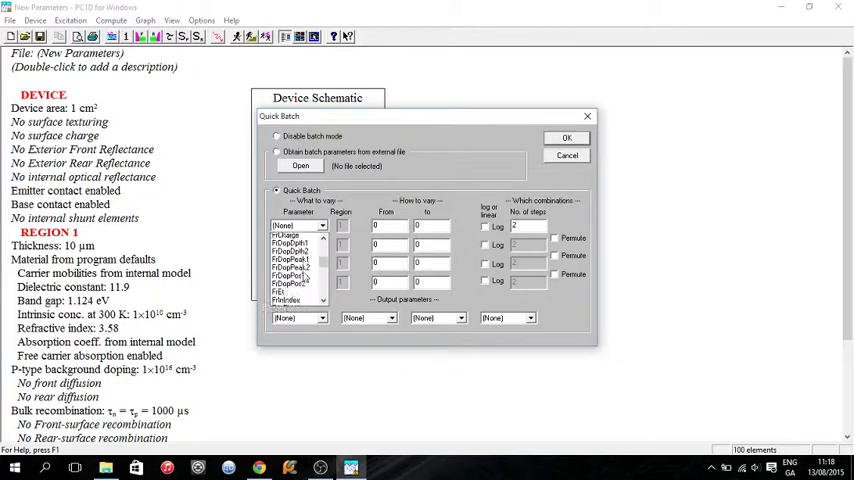
scroll("down", 3)
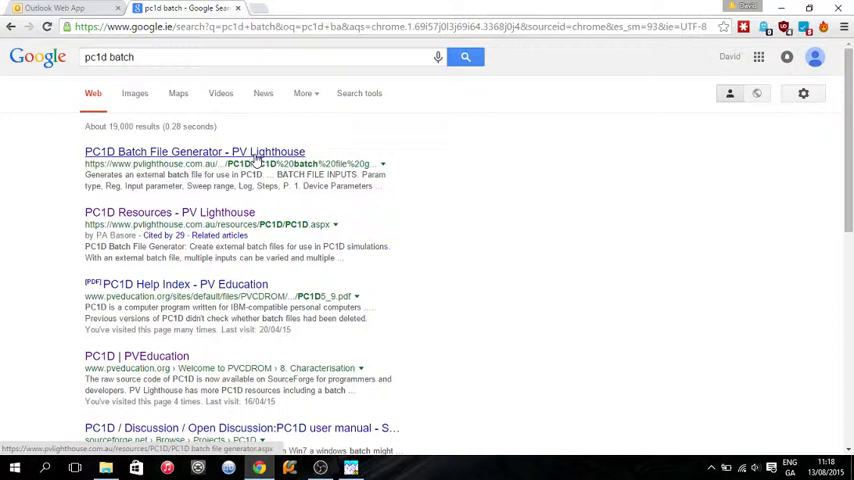
- Go to the 'PC1D Batch File Generator - PV Lighthouse' search result
left_click(194, 151)
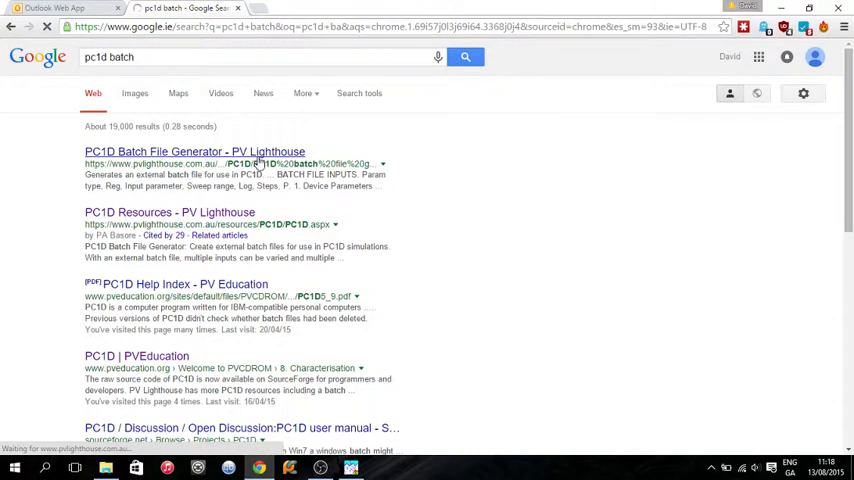
left_click(194, 151)
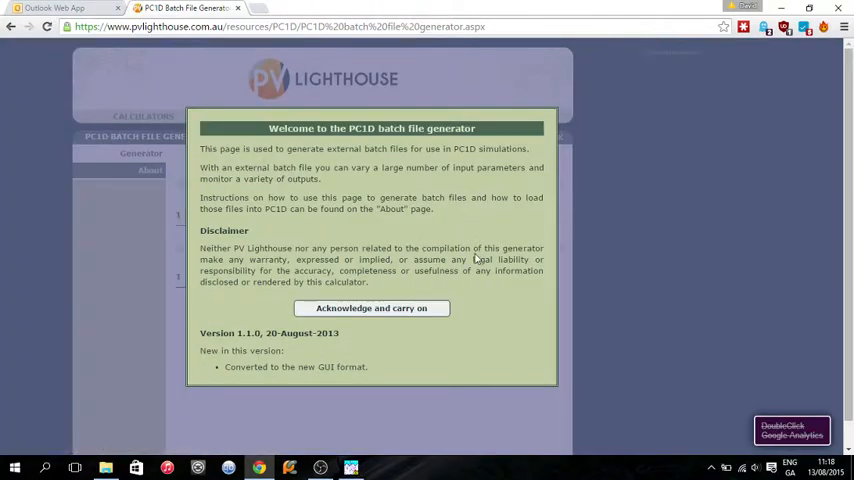
- Acknowledge the notice and sweep region thickness from .1 to 10 µm logarithmically in 100 steps
left_click(371, 308)
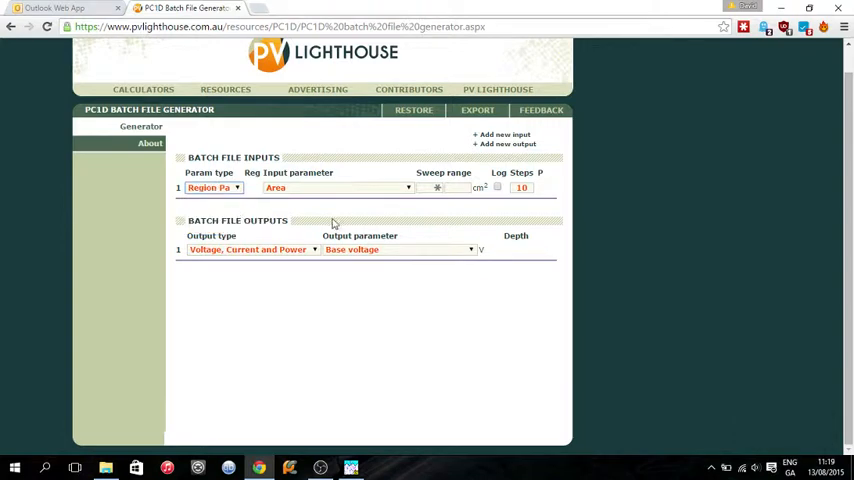
left_click(335, 187)
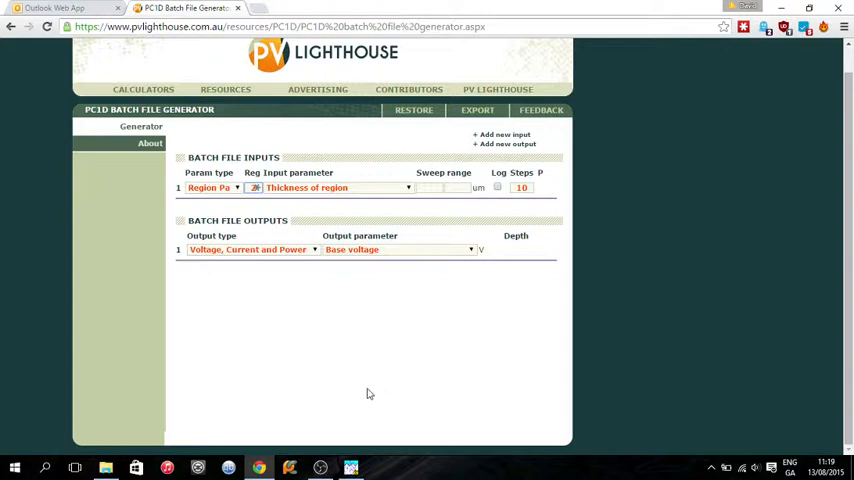
mouse_move(464, 253)
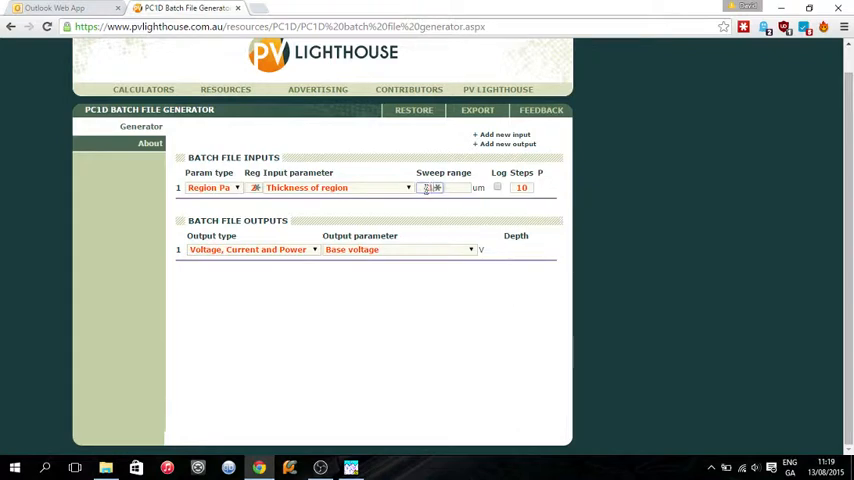
type(".1")
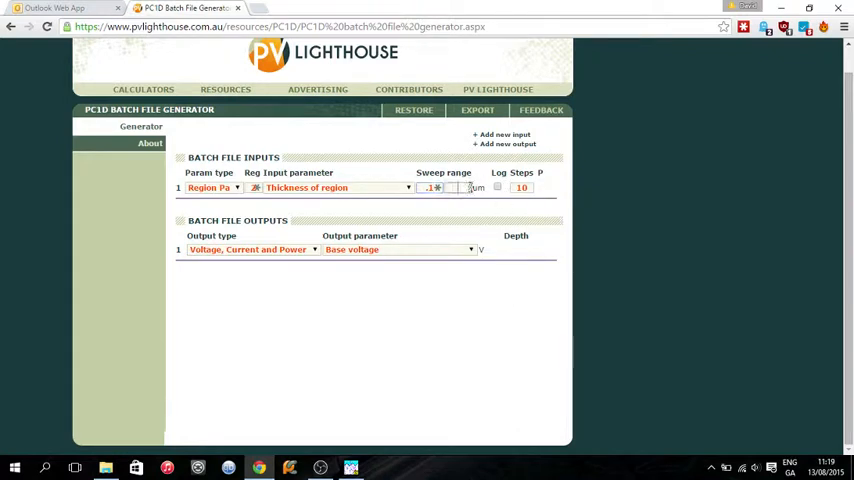
type("10")
left_click(522, 187)
type("0")
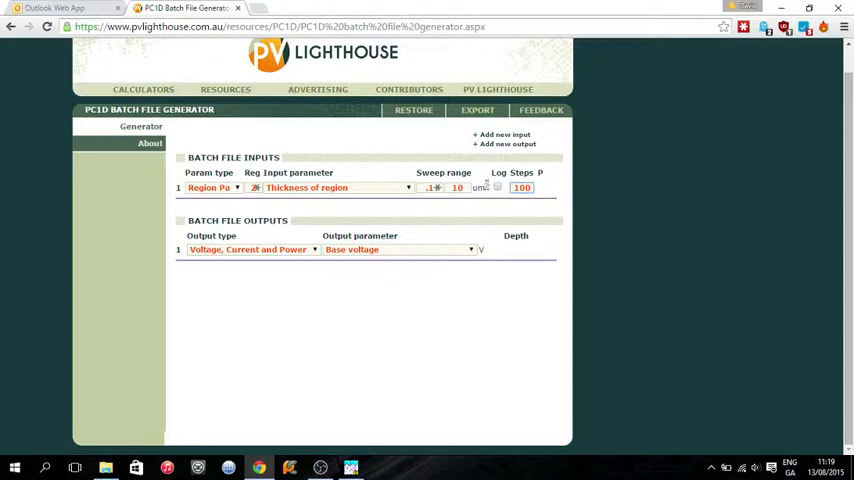
left_click(497, 188)
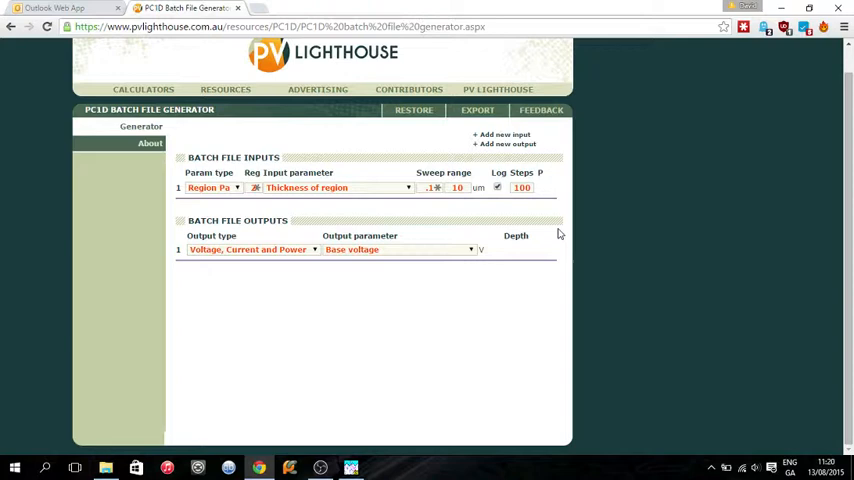
- Set the output parameter to Pmax at the base contact, with the sweep on region 2
left_click(470, 249)
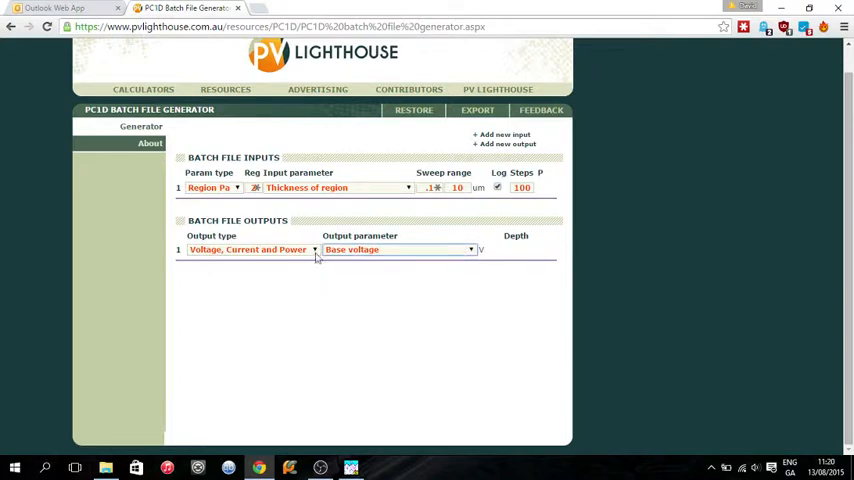
left_click(314, 249)
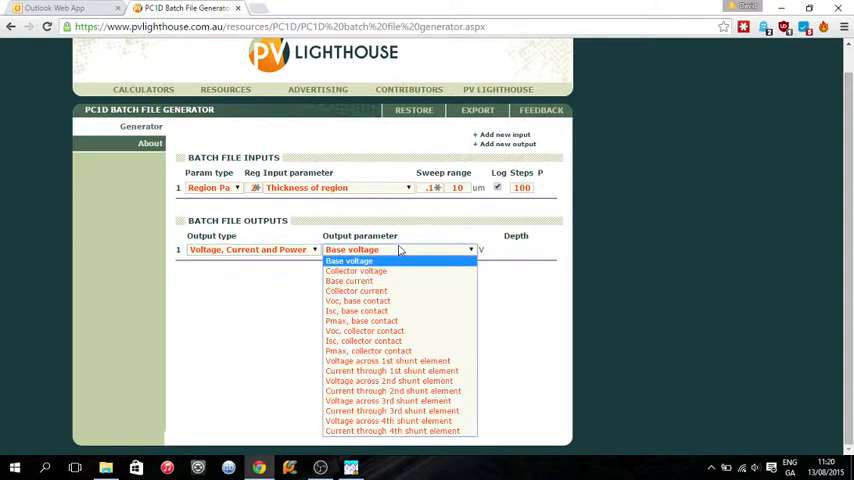
mouse_move(398, 320)
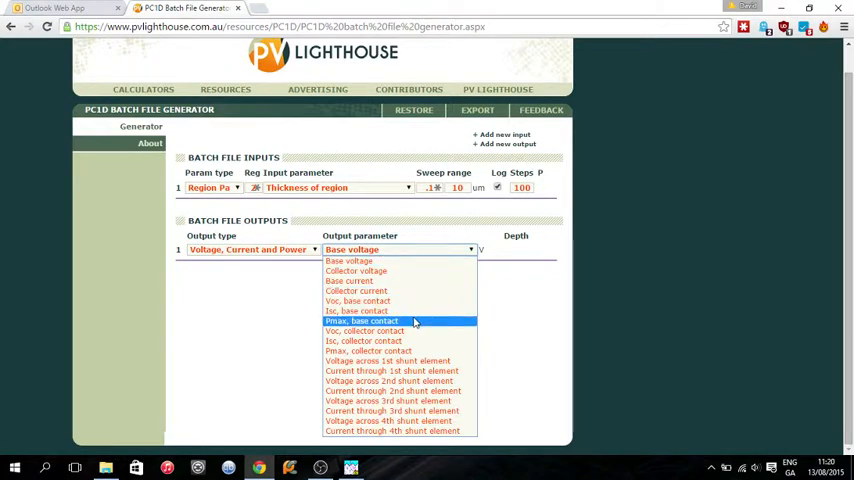
left_click(362, 320)
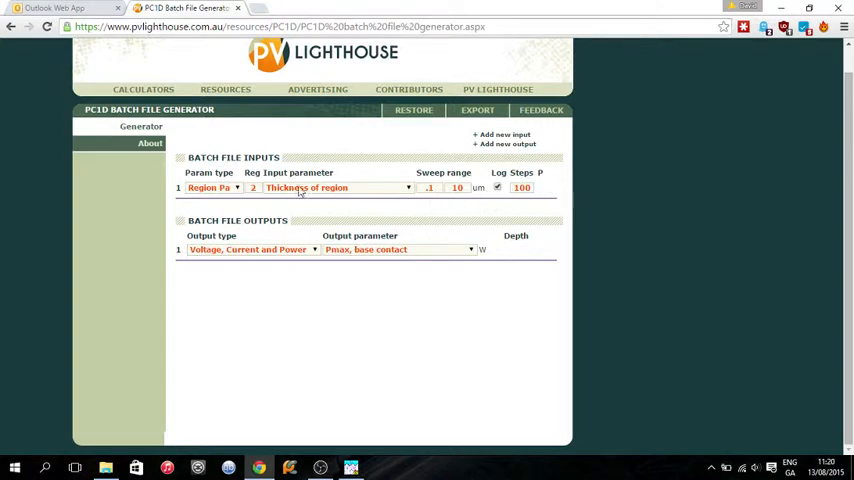
type("3")
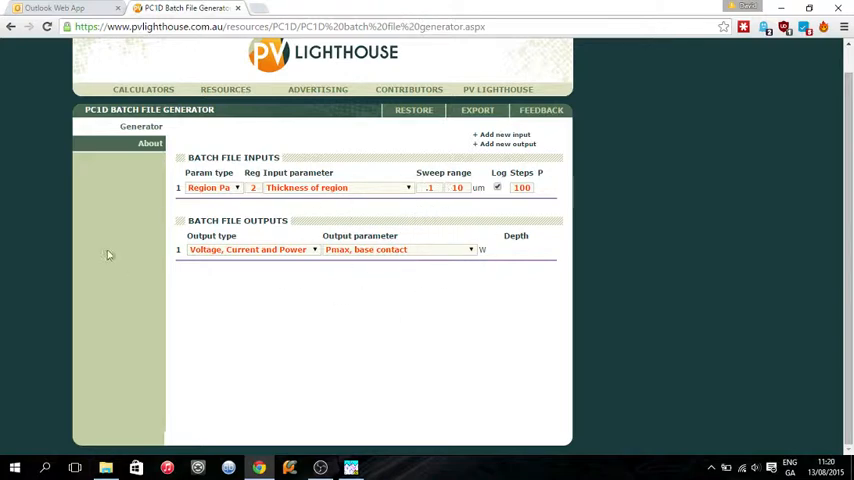
mouse_move(342, 332)
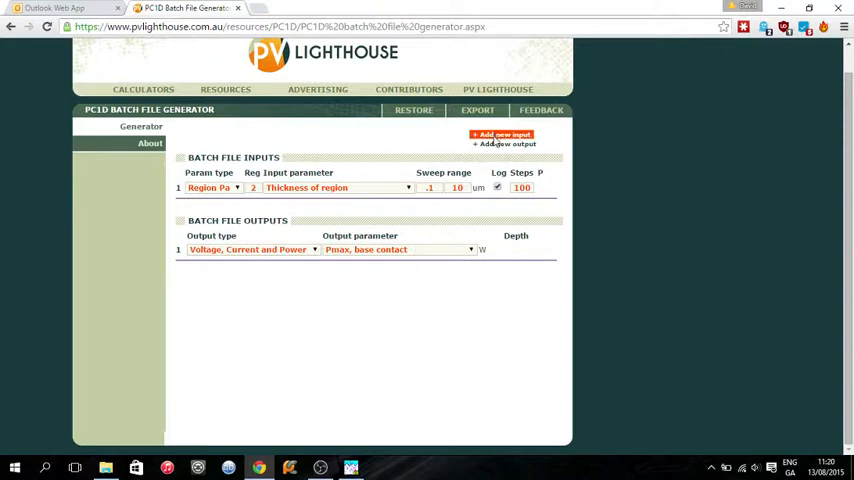
mouse_move(504, 143)
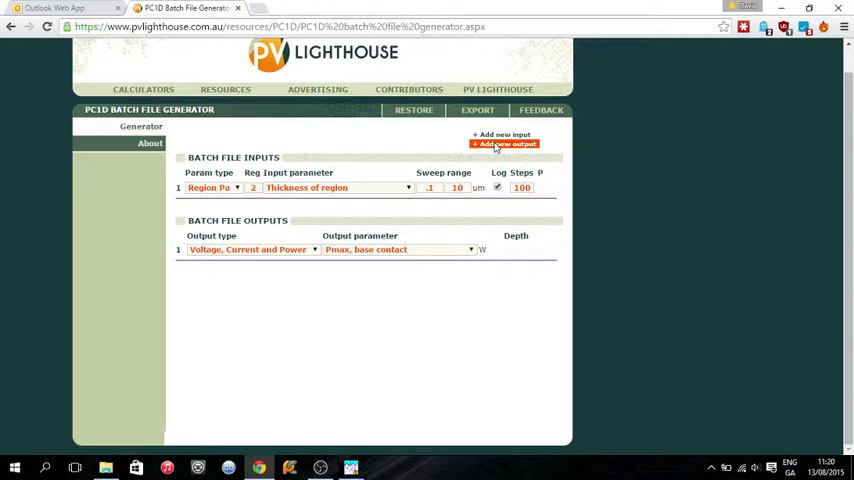
- Add outputs 2 and 3 as Voc and Isc at the base contact
left_click(504, 143)
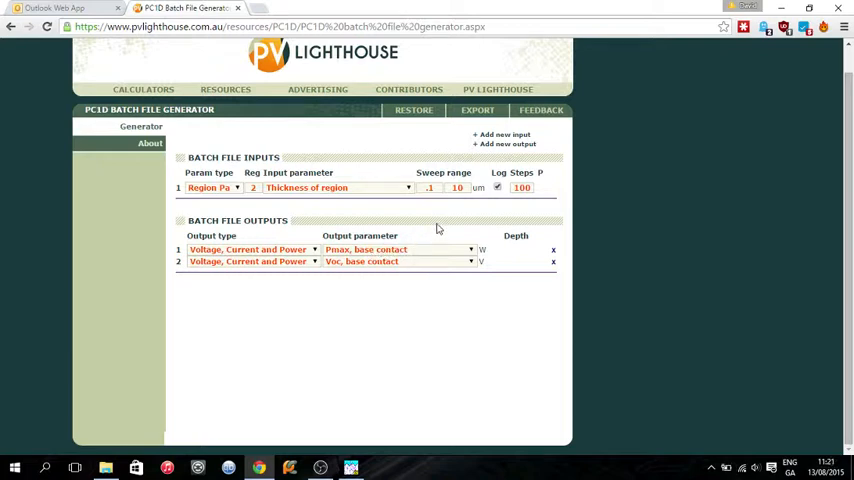
mouse_move(571, 326)
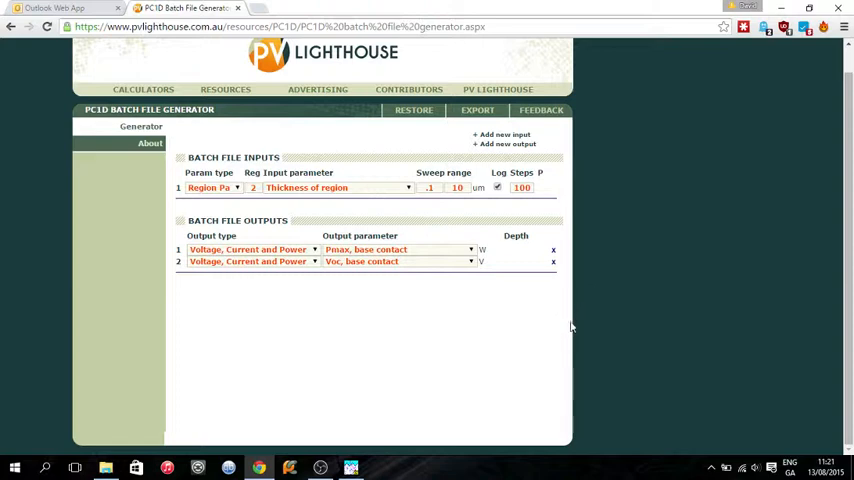
mouse_move(513, 296)
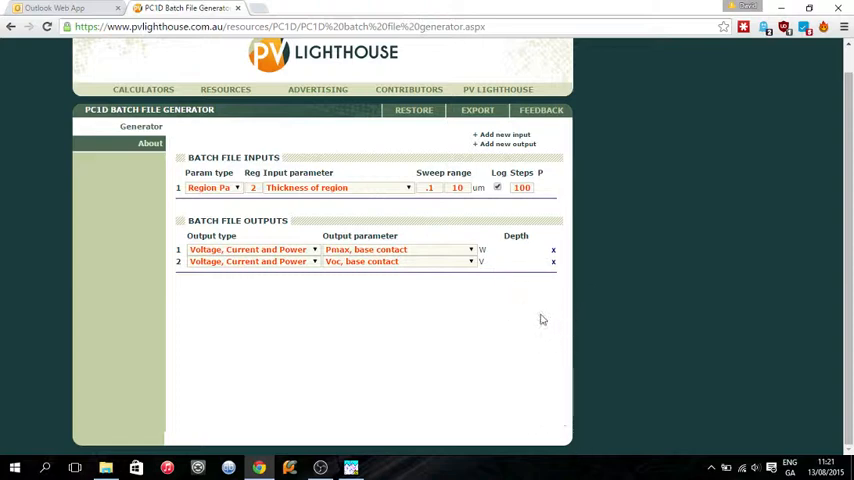
mouse_move(489, 247)
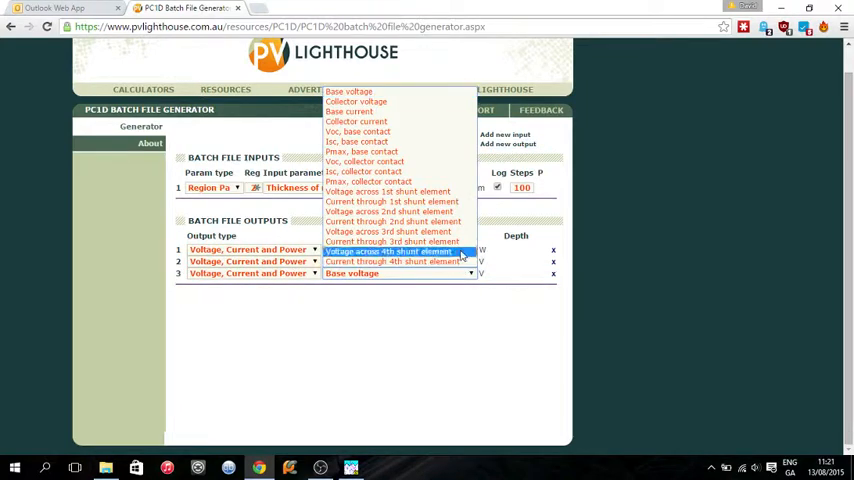
mouse_move(428, 145)
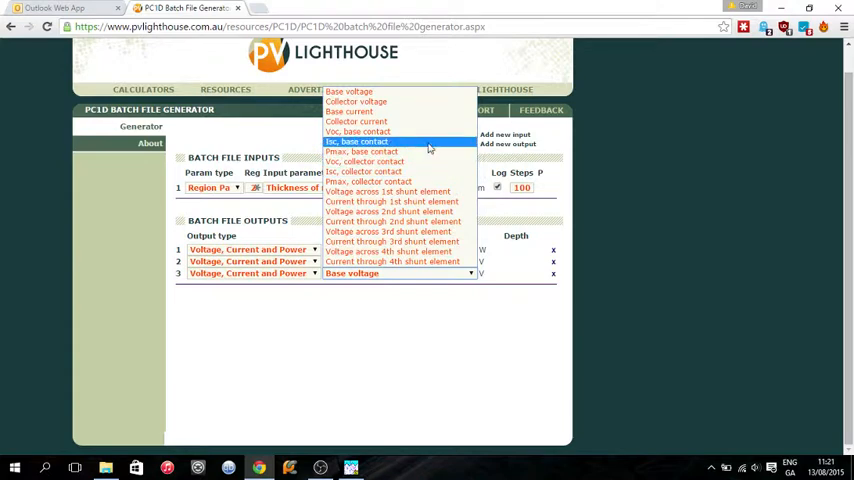
left_click(356, 141)
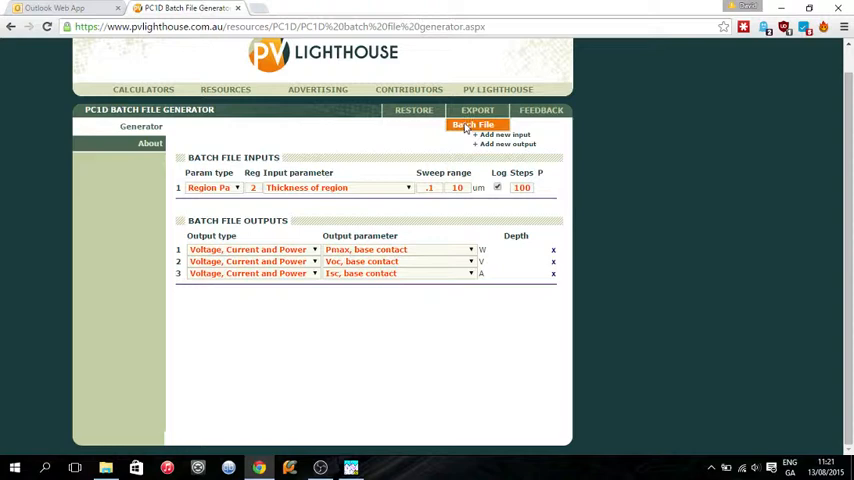
- Export the batch file as WindowThicknessVariation into the PC1D5 folder
left_click(474, 124)
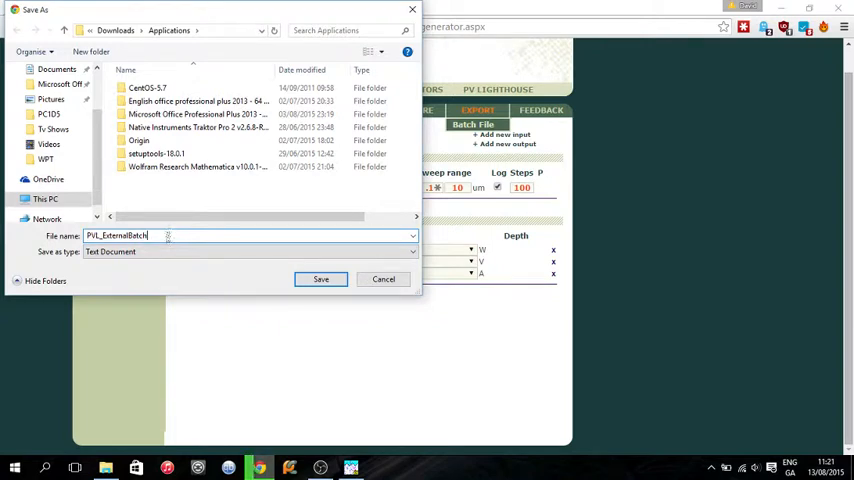
type("WindowThicknessVariation")
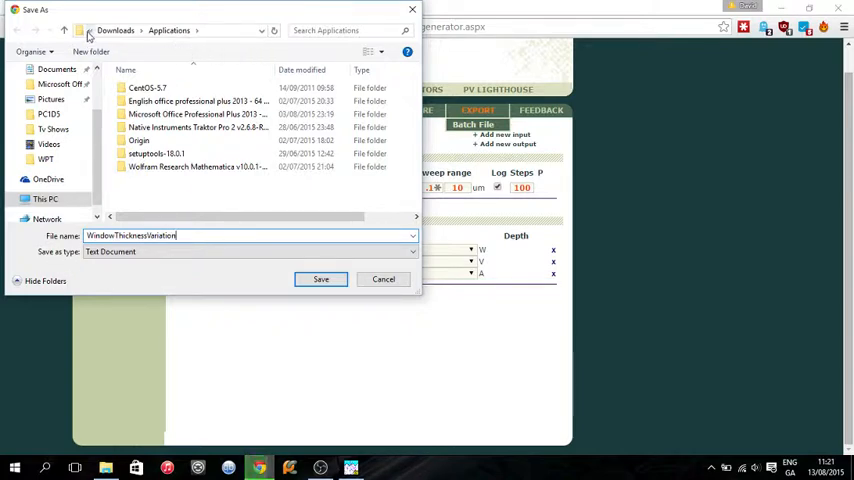
left_click(138, 30)
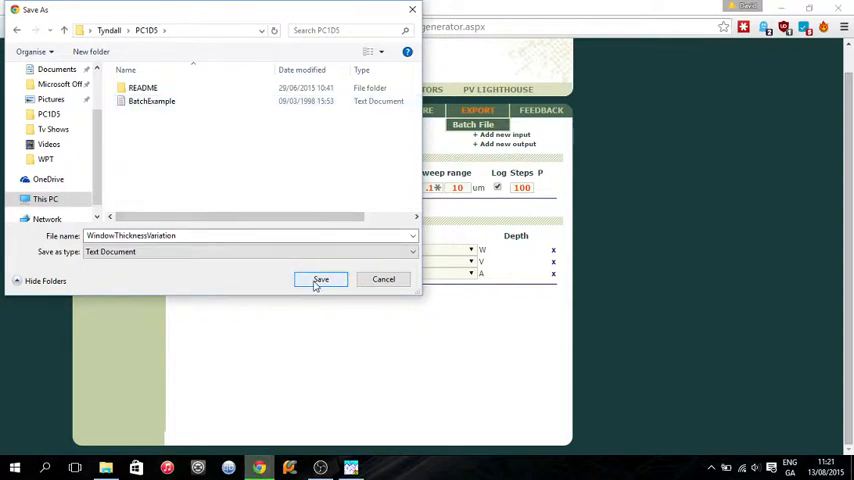
left_click(321, 279)
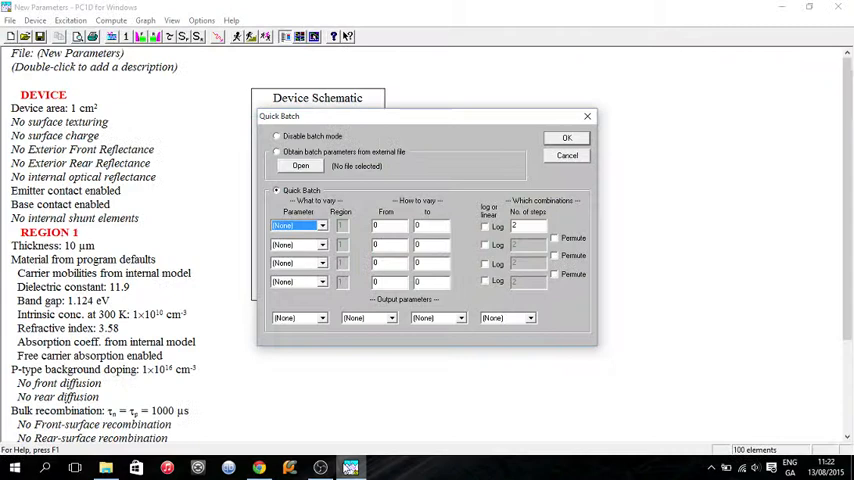
- Load the GAAS solar cell device from the recent files list
left_click(567, 155)
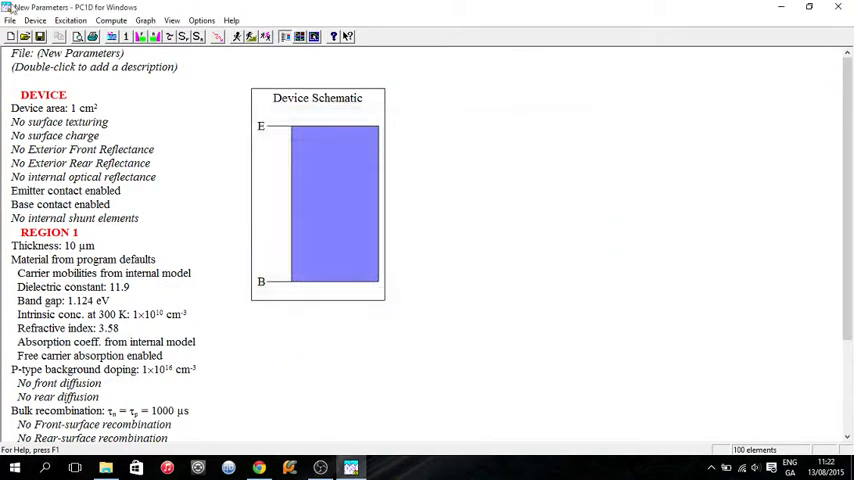
left_click(10, 20)
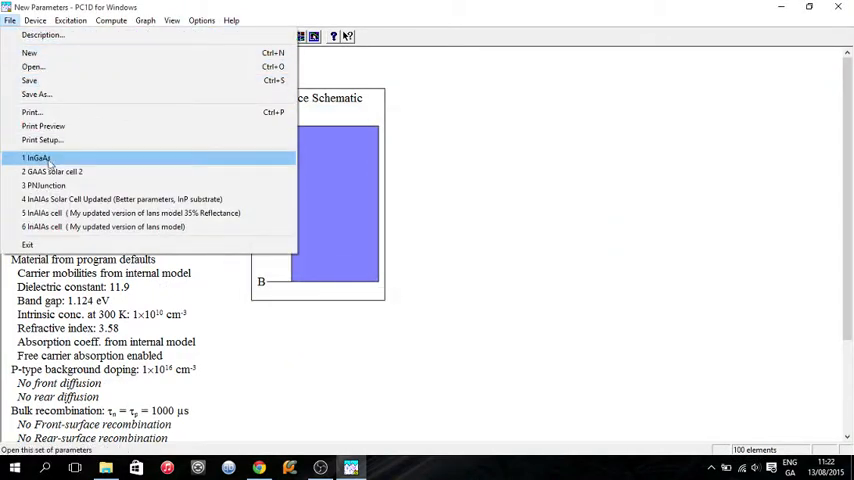
mouse_move(52, 171)
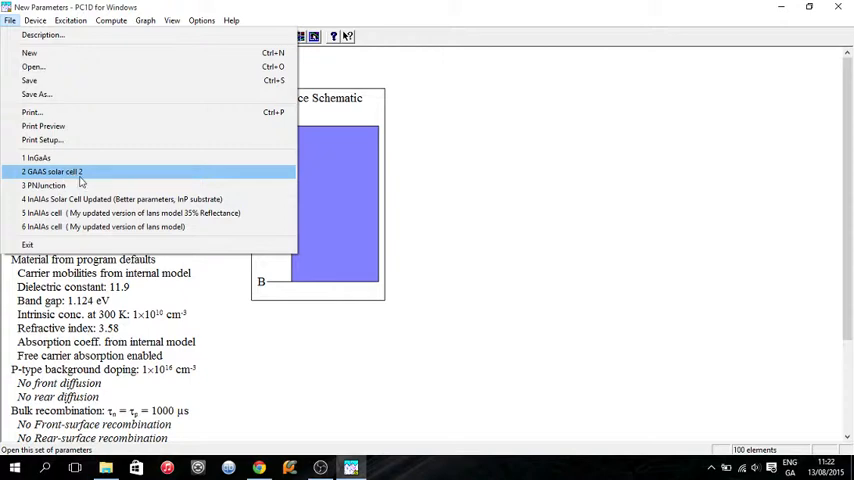
mouse_move(84, 177)
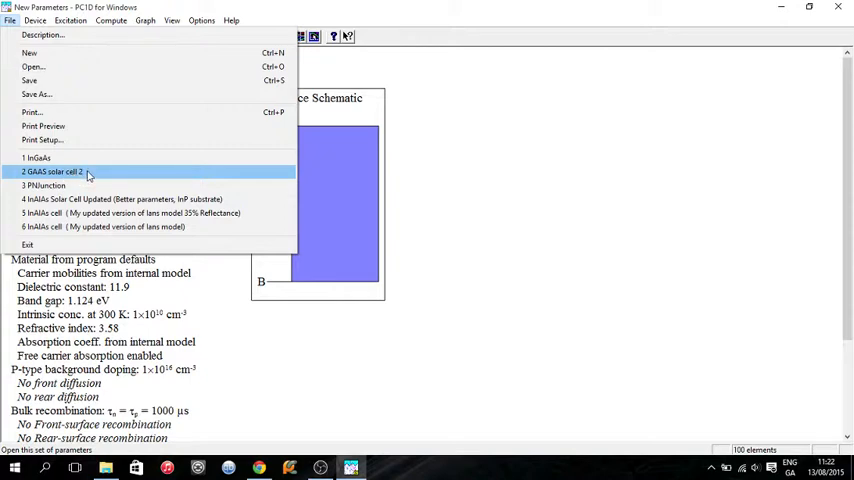
left_click(52, 171)
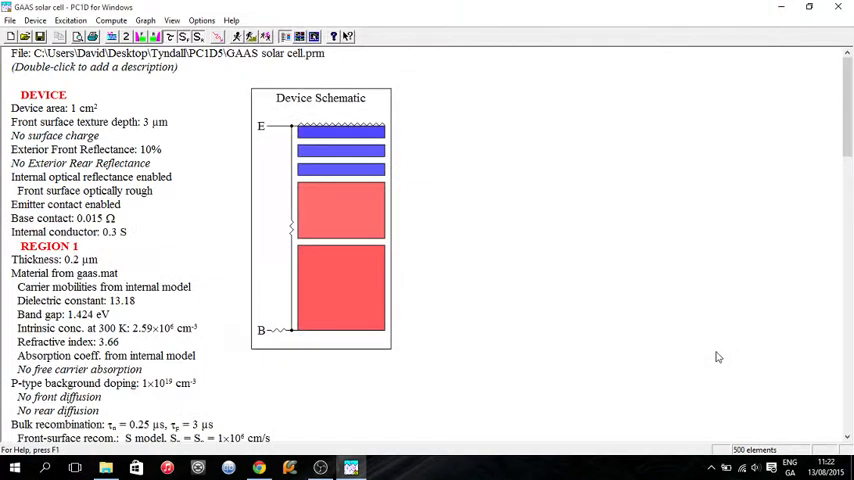
scroll("down", 3)
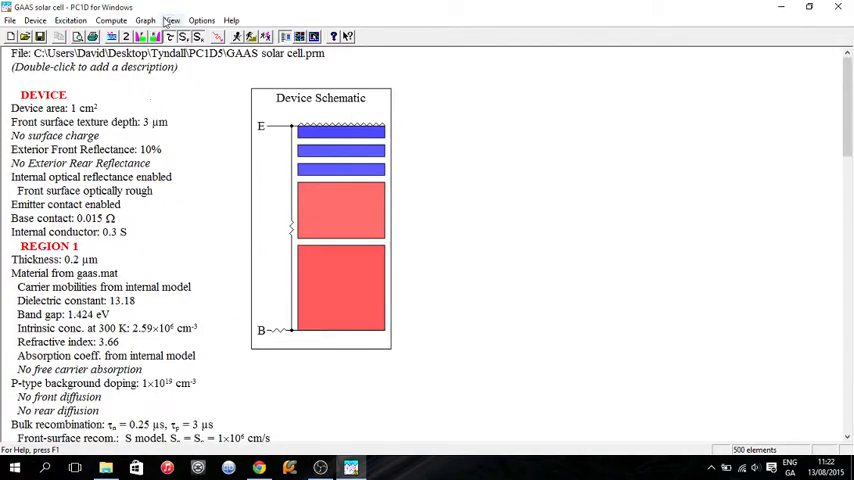
- Set batch parameters to come from the external WindowThicknessVariation file
left_click(111, 20)
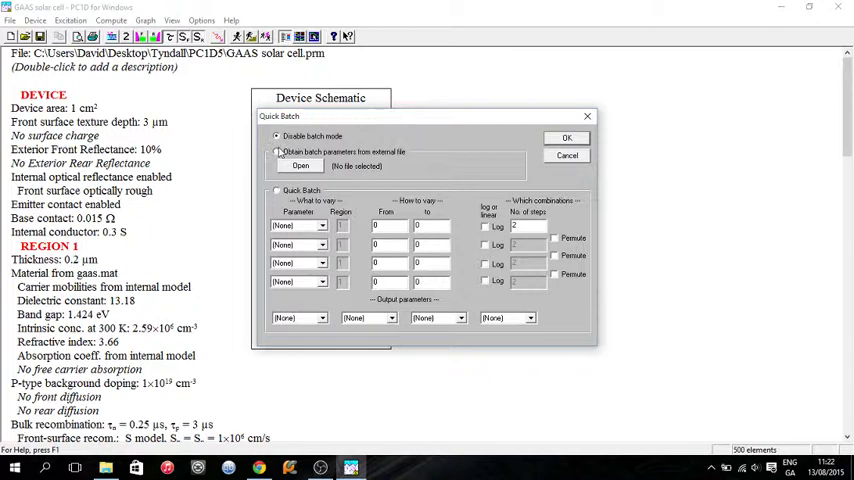
left_click(300, 165)
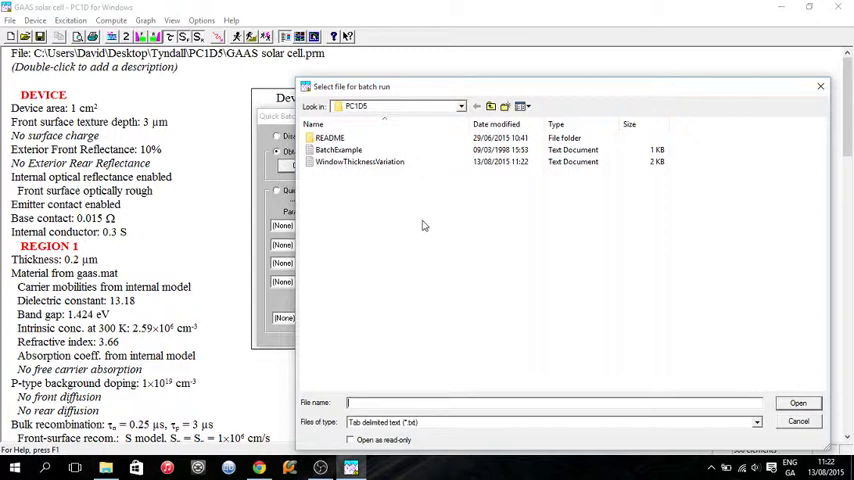
left_click(359, 161)
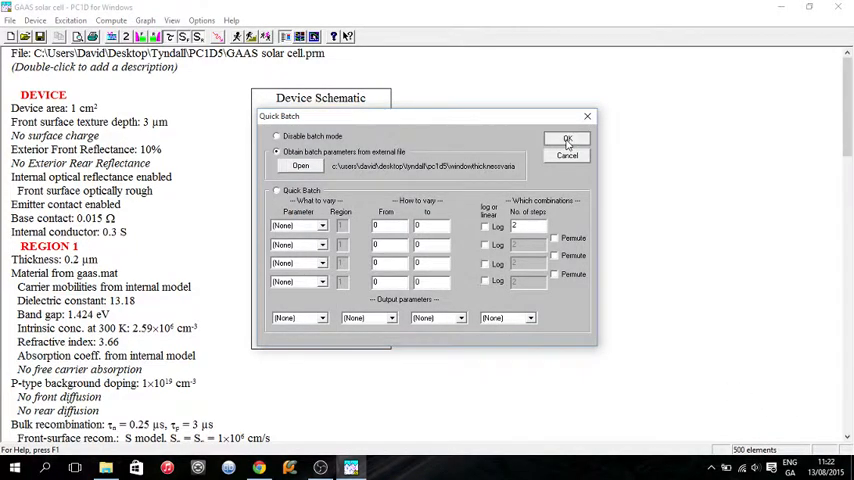
left_click(567, 138)
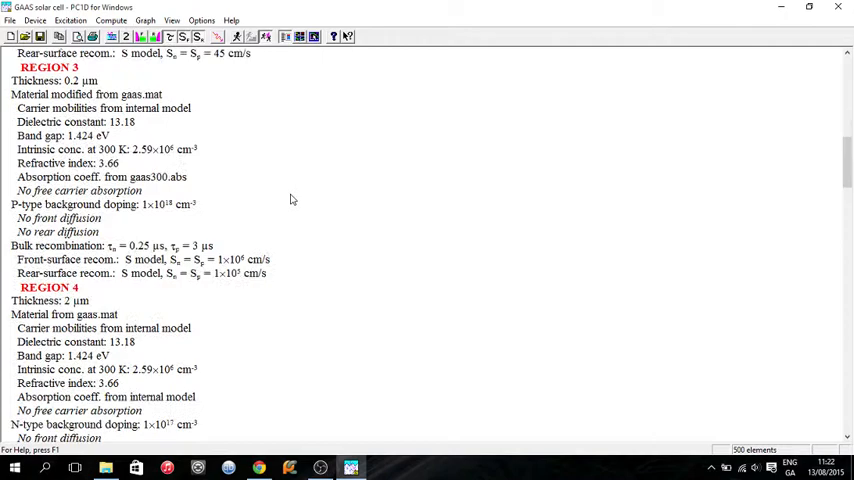
- Load the ONE-SUN excitation file
scroll("down", 3)
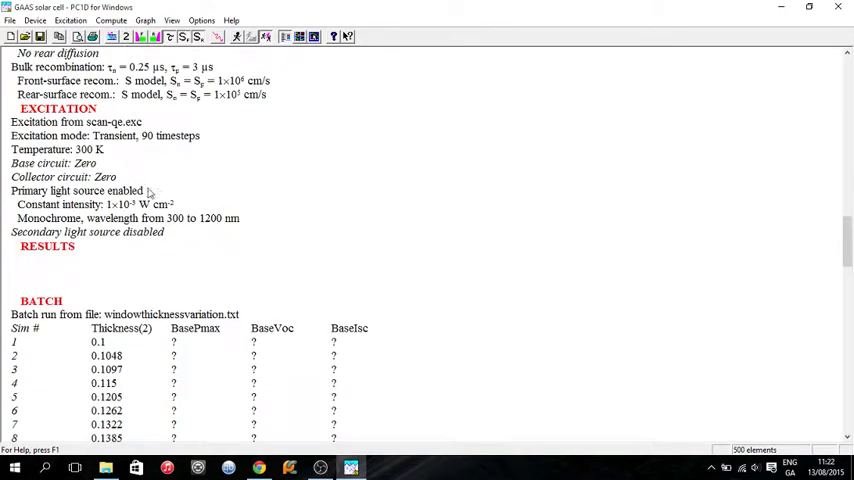
mouse_move(90, 207)
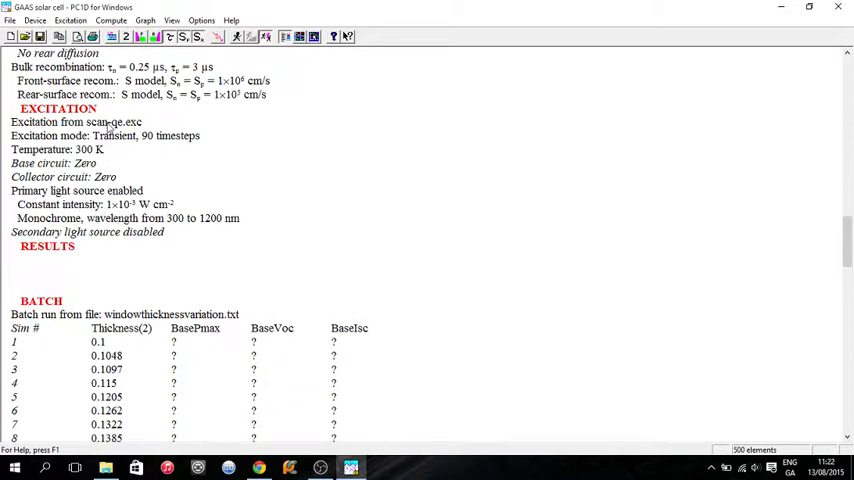
left_click(70, 20)
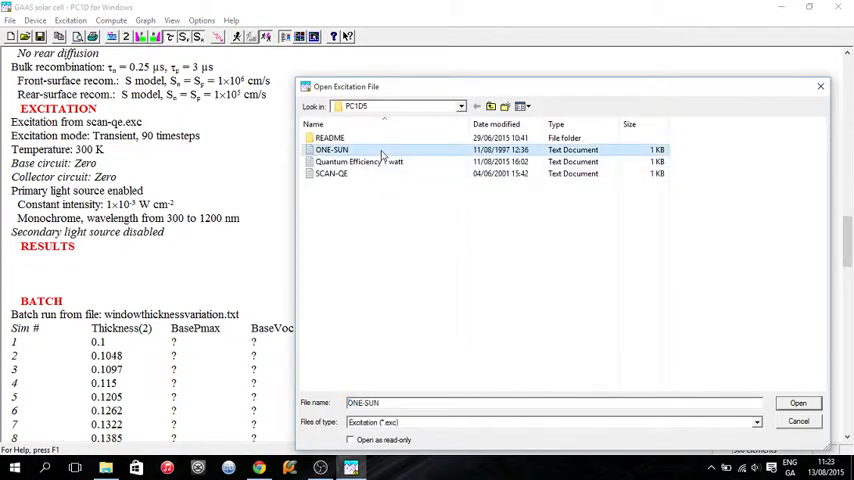
left_click(797, 402)
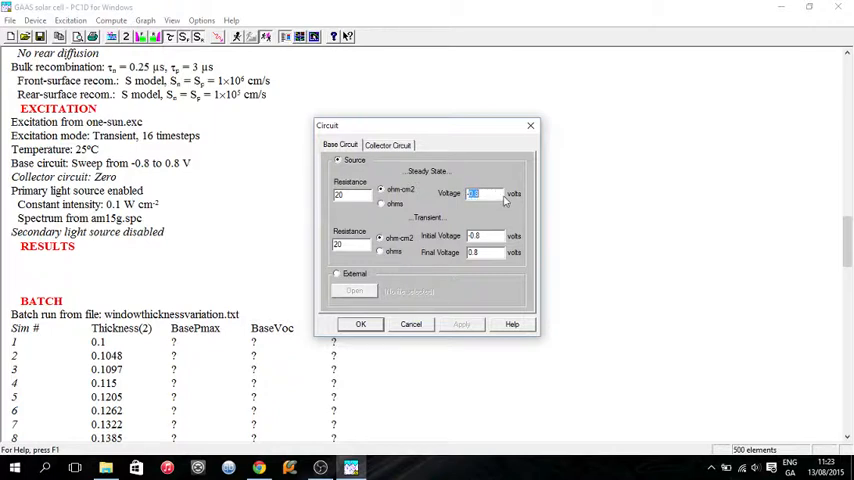
- Set the base circuit voltage sweep from -1.1 to 1.1 V
type("-1.1")
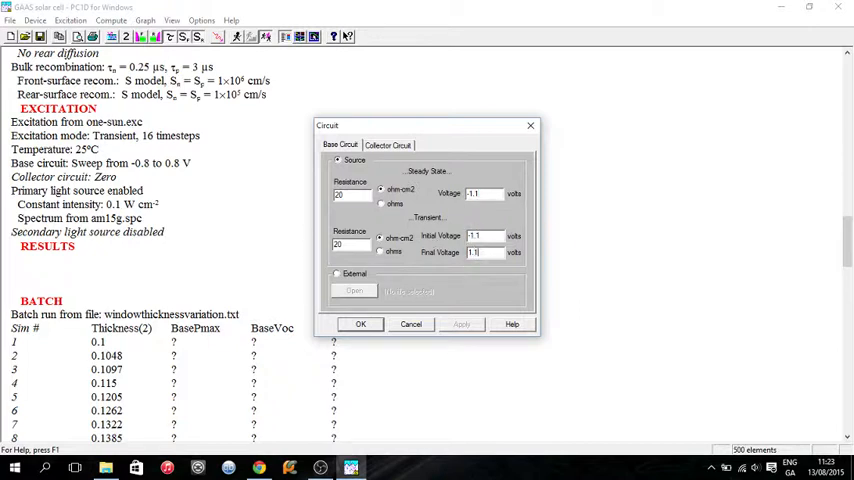
left_click(360, 323)
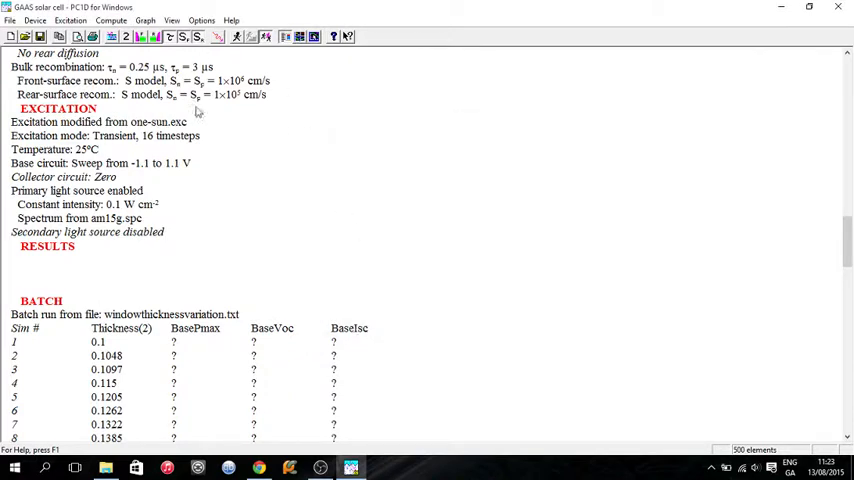
mouse_move(170, 147)
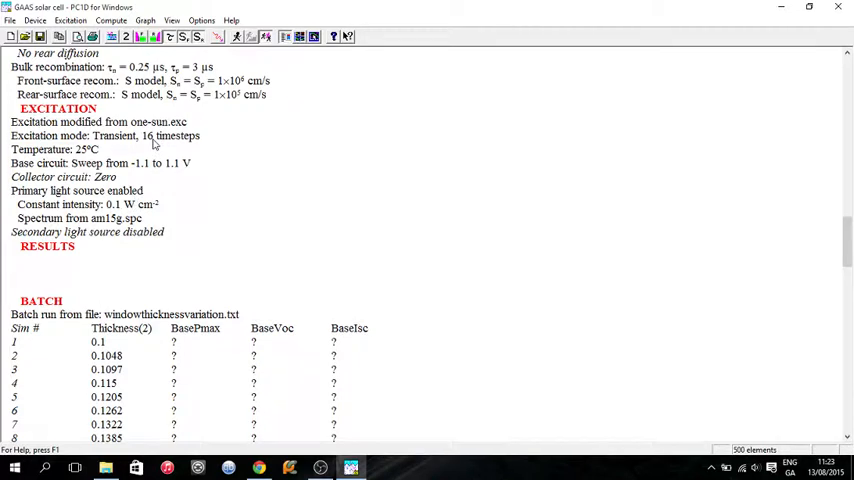
scroll("down", 3)
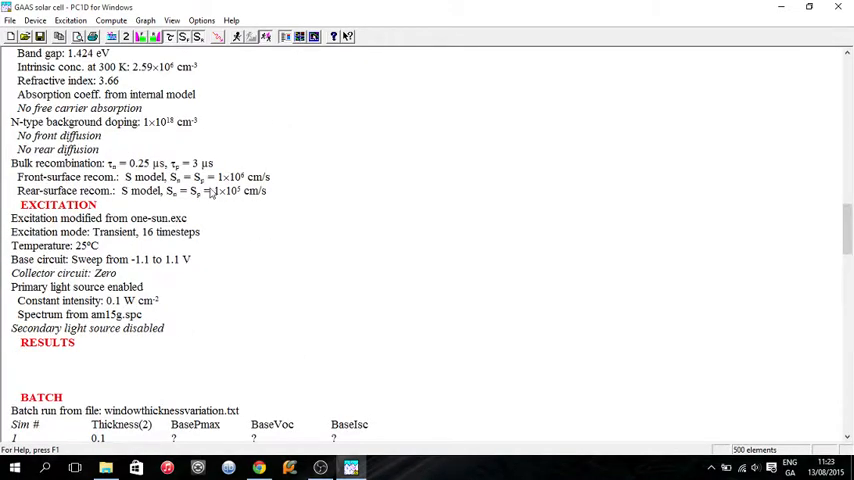
mouse_move(215, 191)
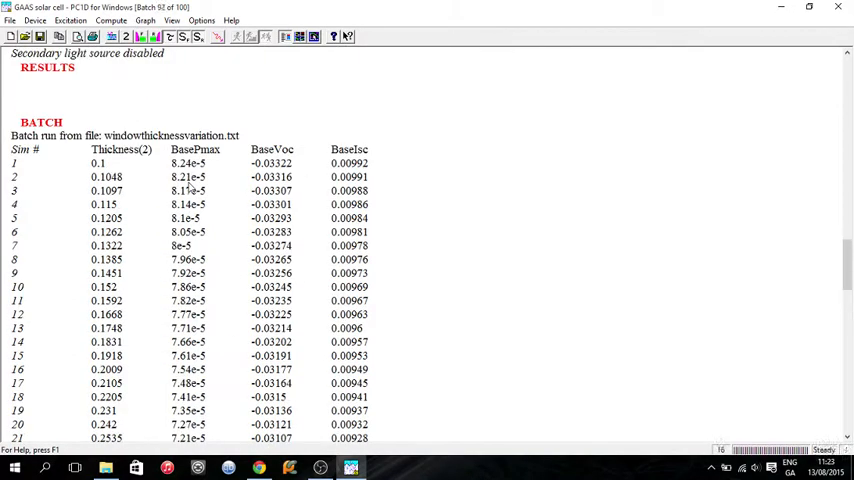
- Review the BasePmax, BaseVoc and BaseIsc results, then rerun the batch simulation
scroll("down", 3)
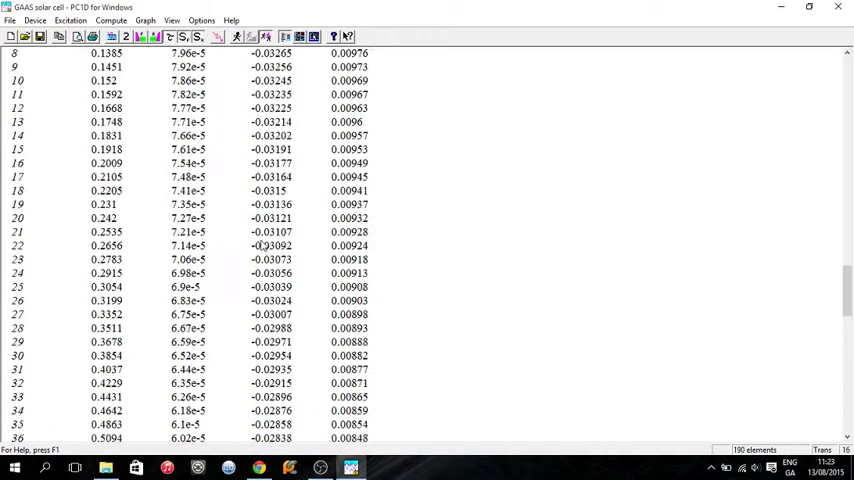
scroll("down", 3)
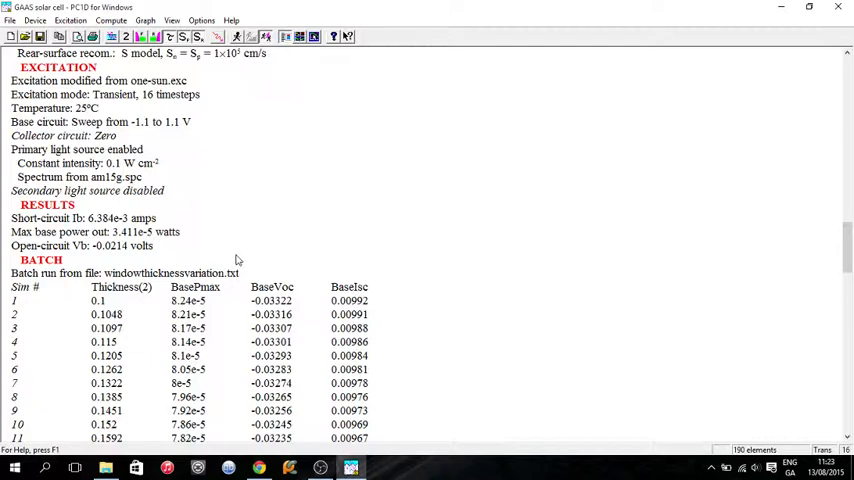
mouse_move(415, 321)
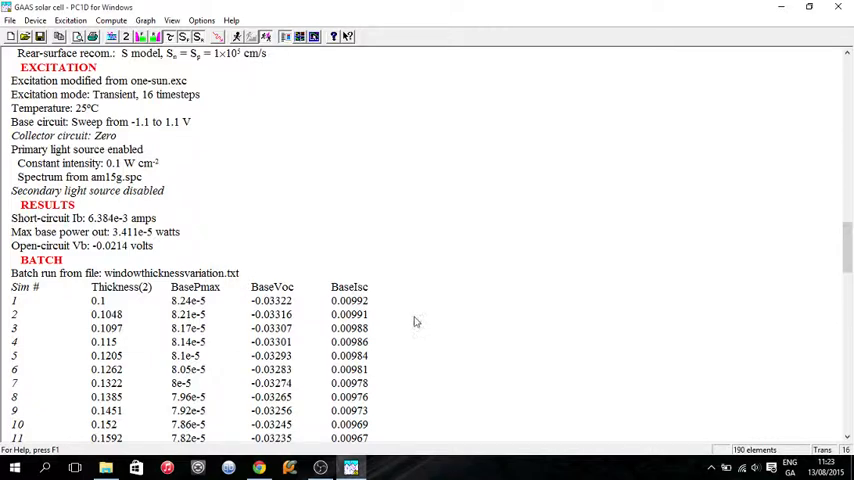
mouse_move(369, 314)
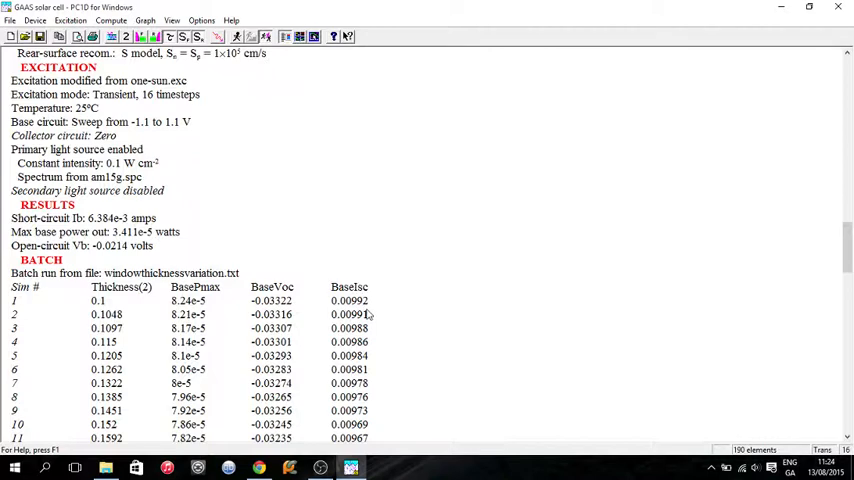
mouse_move(366, 311)
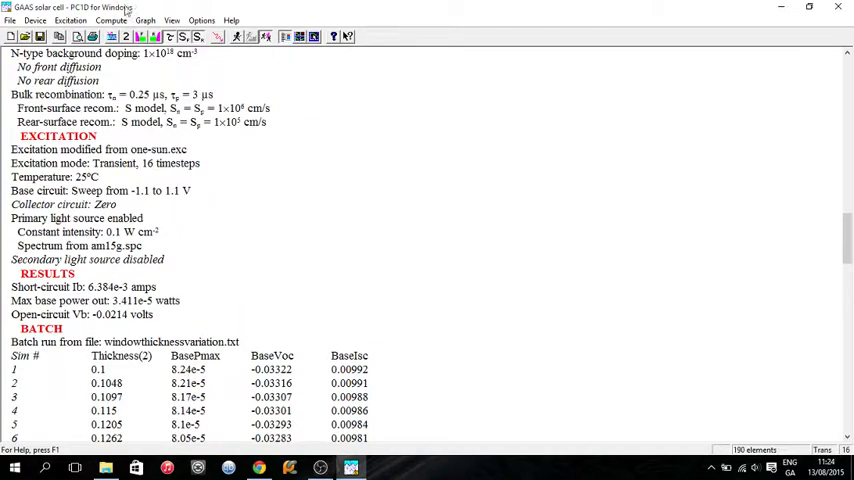
left_click(111, 20)
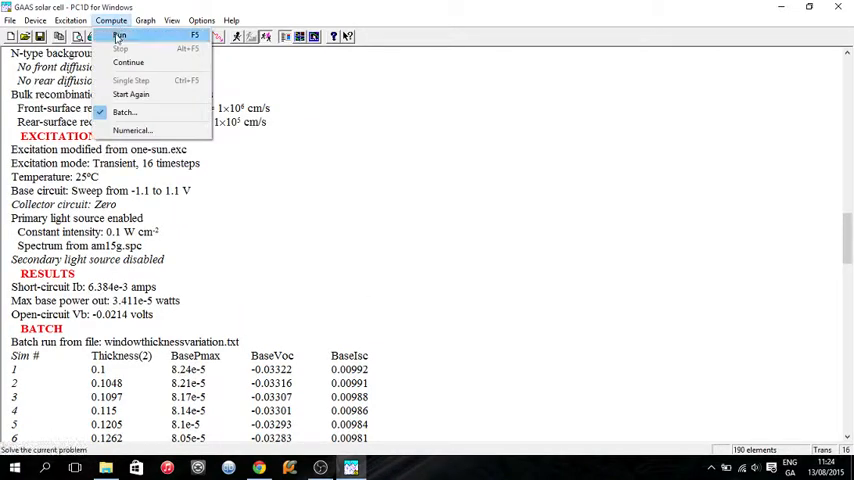
left_click(145, 20)
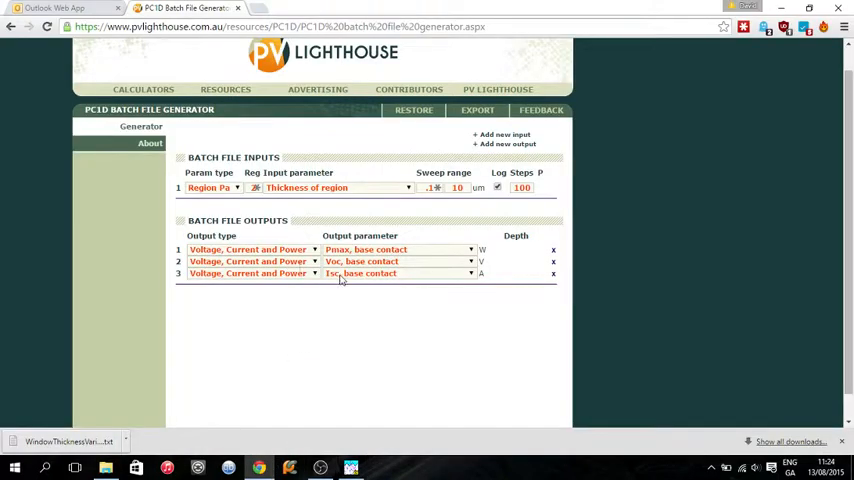
- Add two batch inputs and set all three to Region Parameters, for thickness of regions 3 and 4
left_click(215, 187)
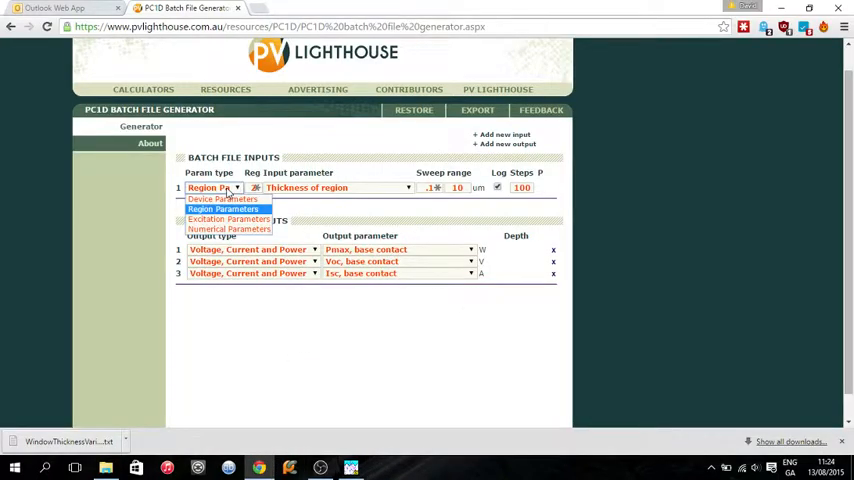
left_click(223, 208)
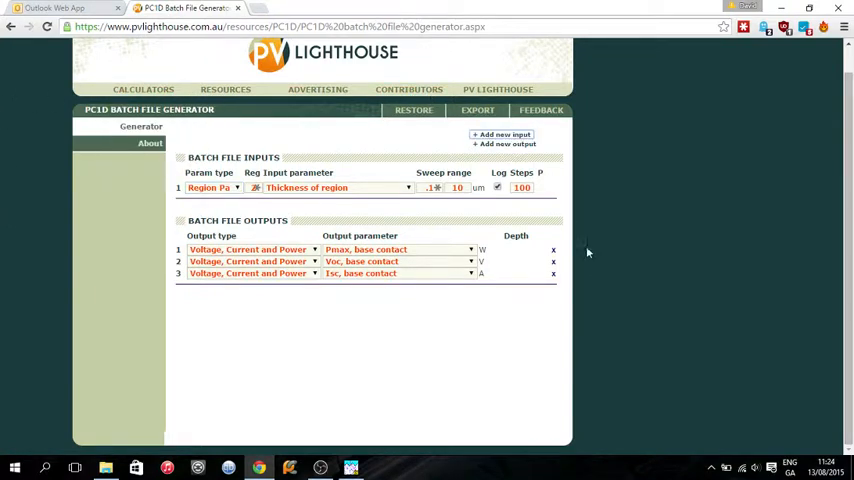
left_click(504, 135)
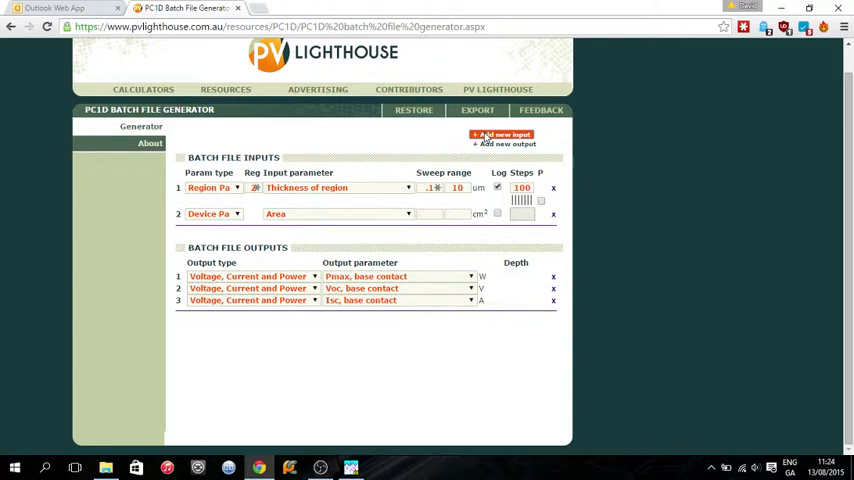
left_click(502, 134)
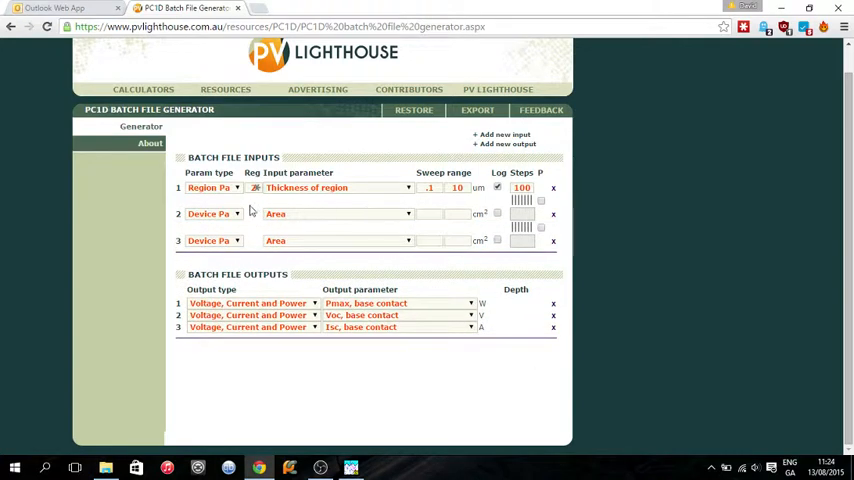
left_click(237, 213)
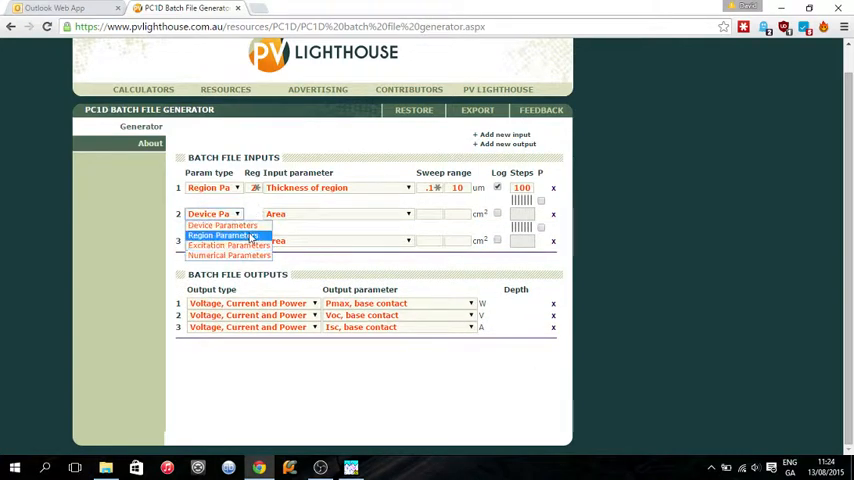
left_click(228, 234)
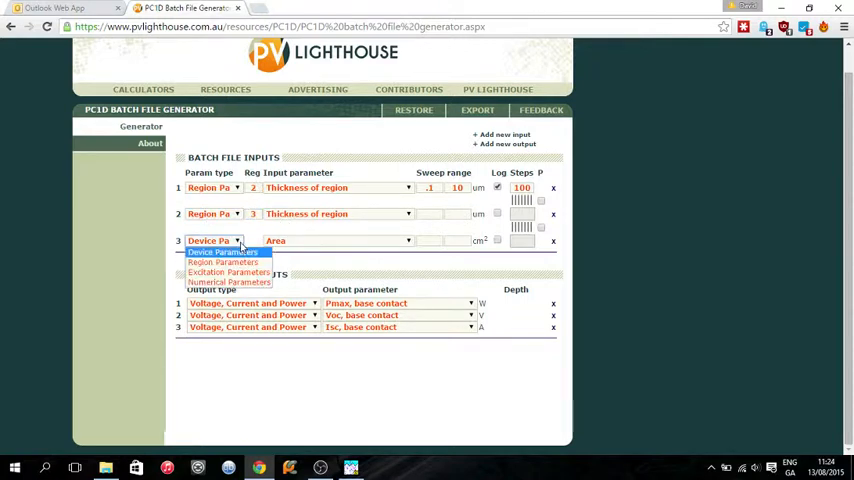
left_click(222, 261)
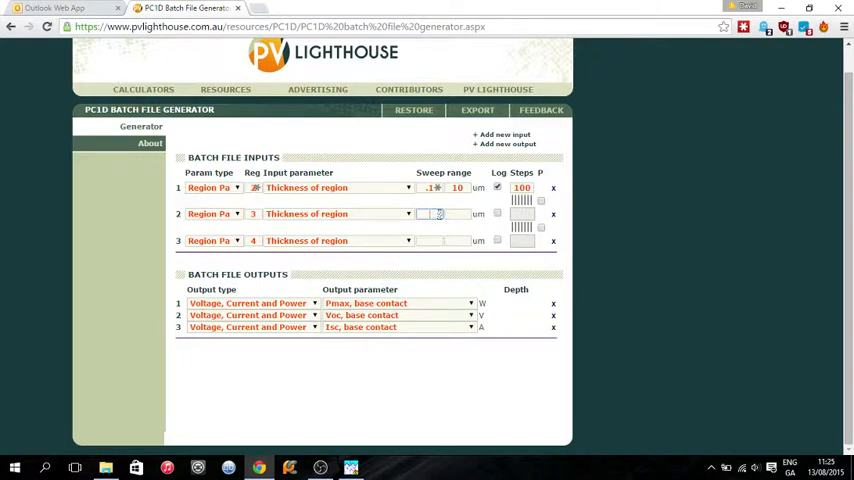
- Give regions 3 and 4 a 0.1 to 10 µm sweep, with 30 permuted steps for all rows
type(".1")
left_click(457, 214)
type("10")
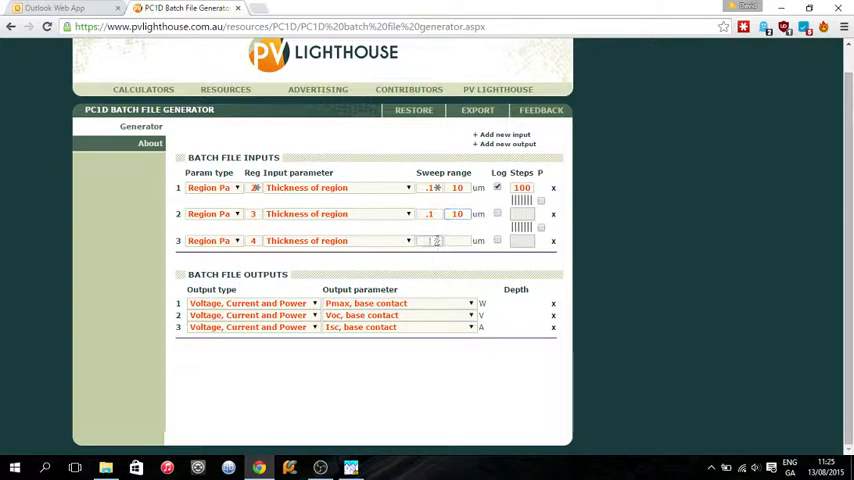
type(".1")
left_click(458, 241)
type("10")
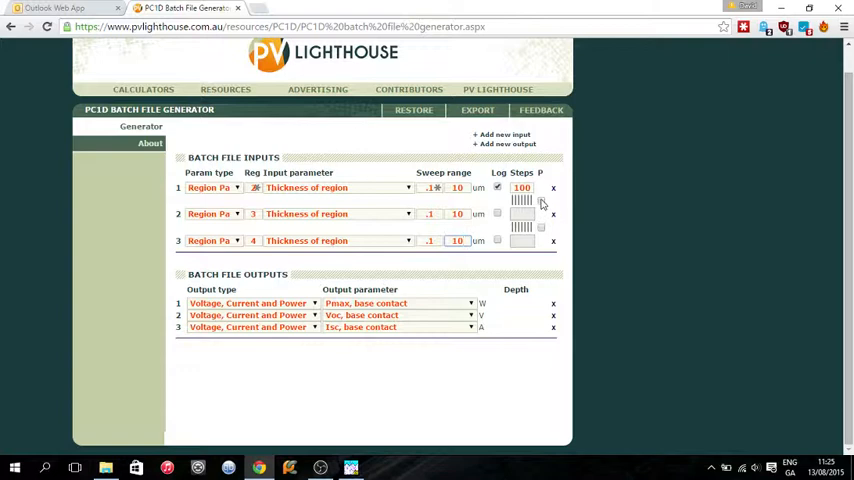
mouse_move(540, 202)
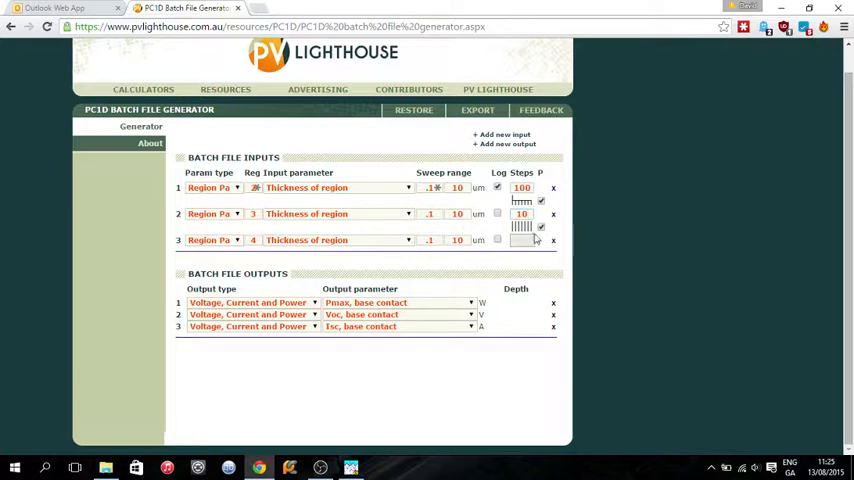
type("100")
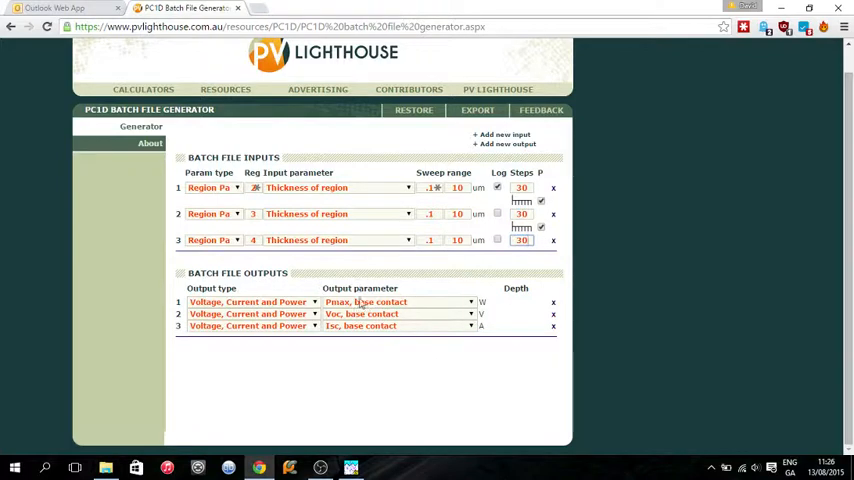
left_click(497, 89)
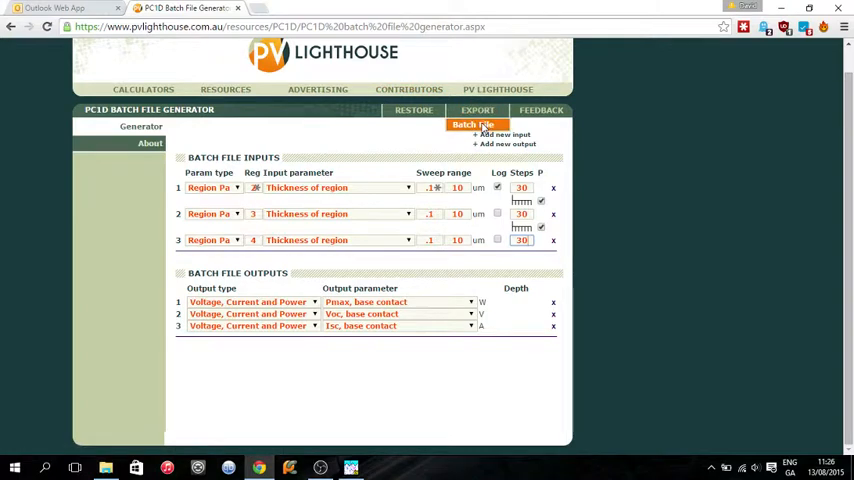
- Export the three-thickness sweep as batch file 'WindowEmitterBaseThicknessVar'
left_click(473, 124)
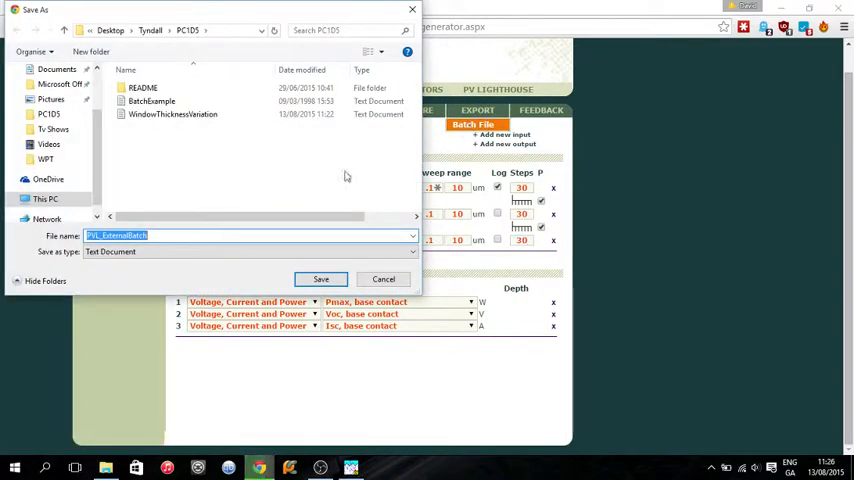
type("WindowEmitter")
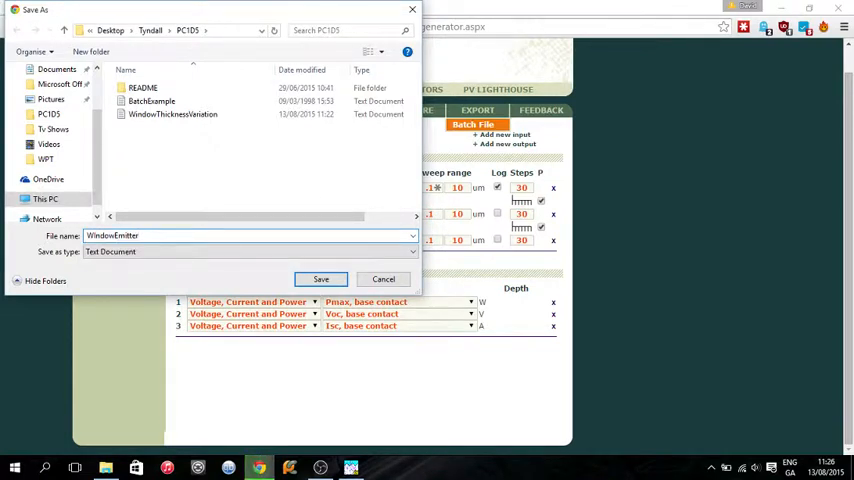
type("BaseThicknessVar")
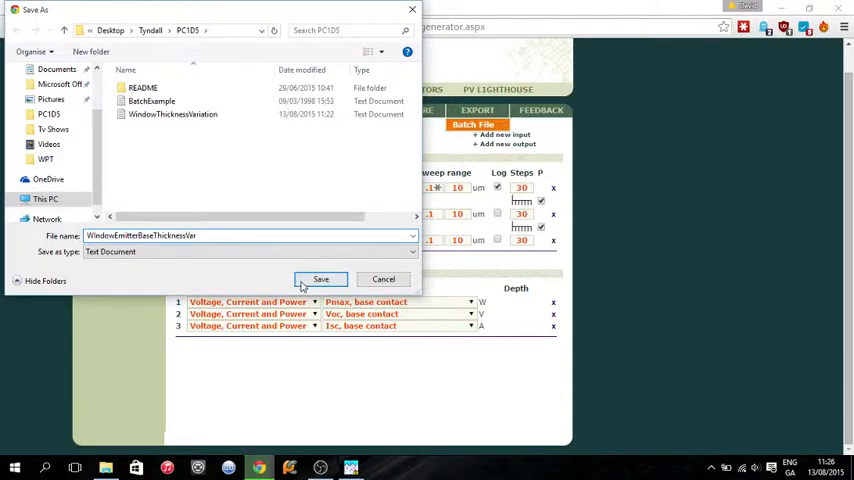
left_click(321, 279)
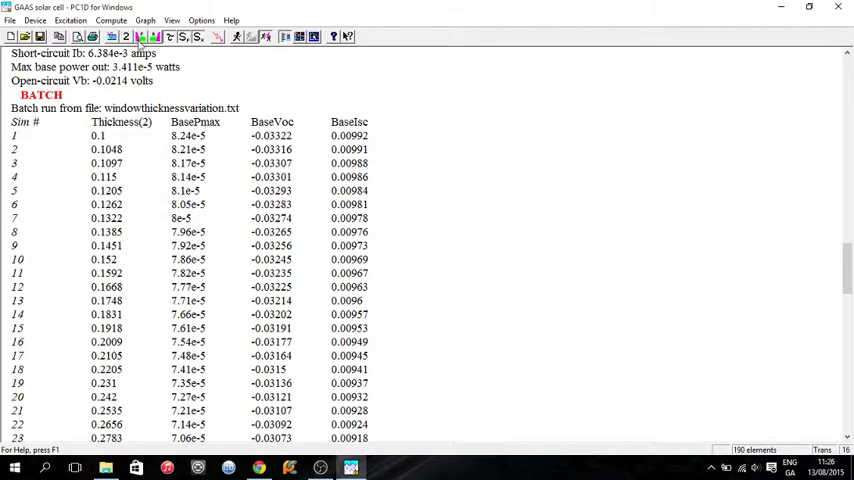
- Load WindowEmitterBaseThicknessVar via Compute > Batch and dismiss both 3000-line-limit errors
left_click(111, 20)
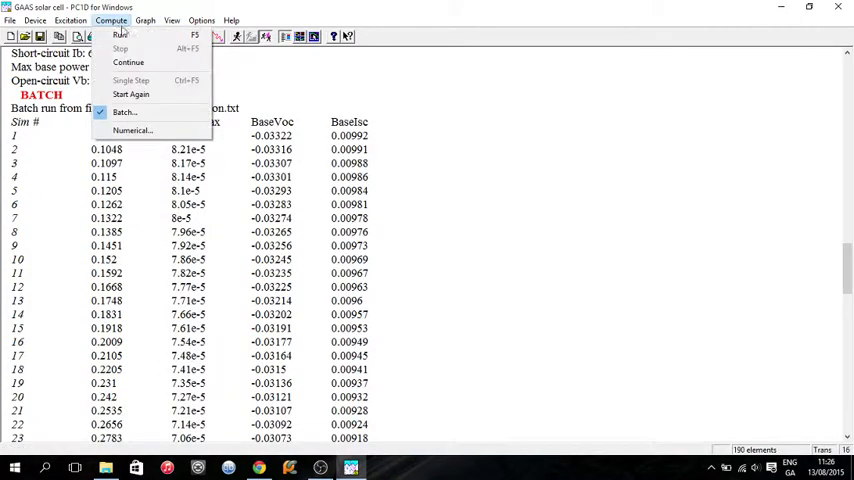
left_click(124, 112)
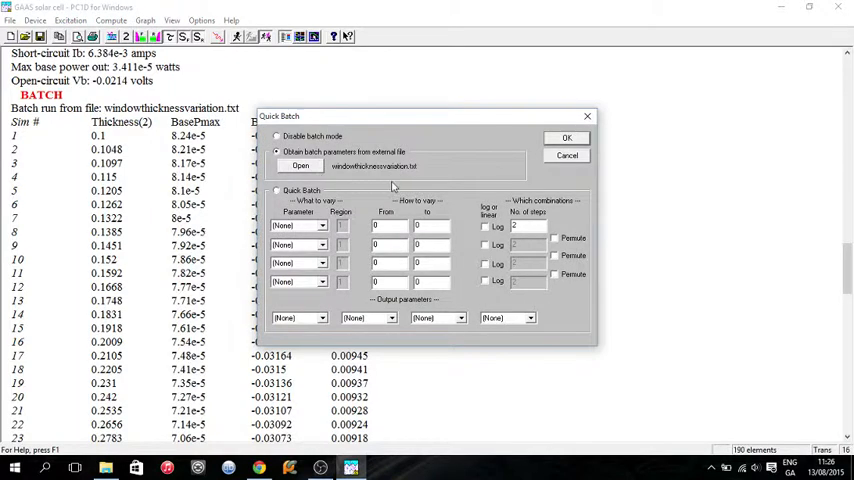
left_click(300, 166)
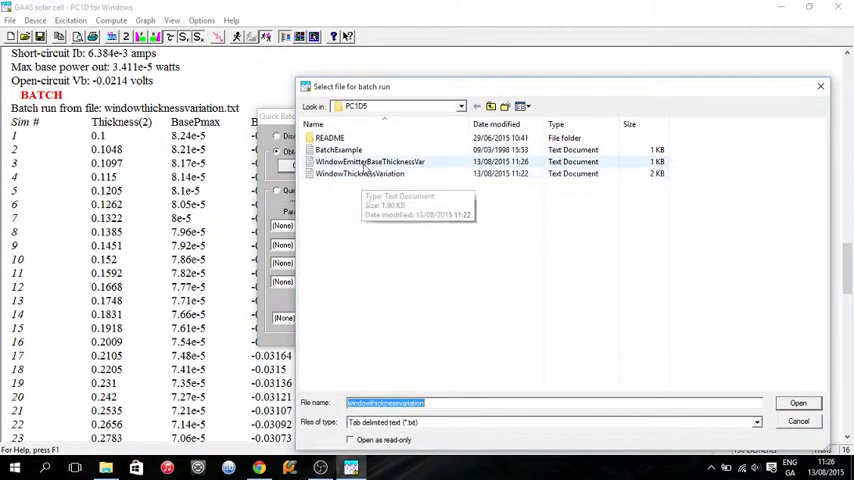
left_click(370, 161)
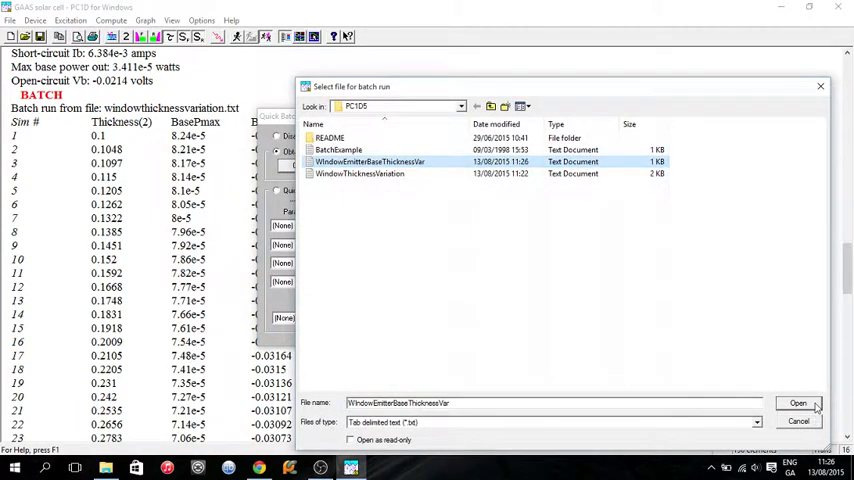
left_click(798, 403)
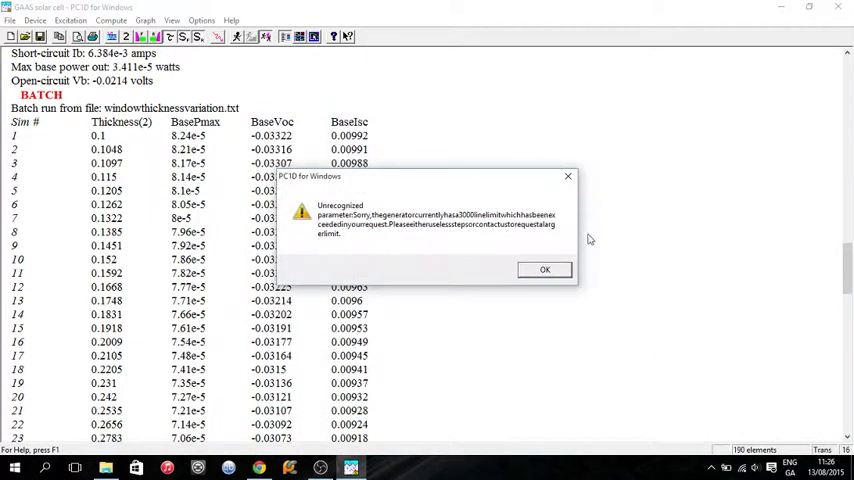
mouse_move(584, 291)
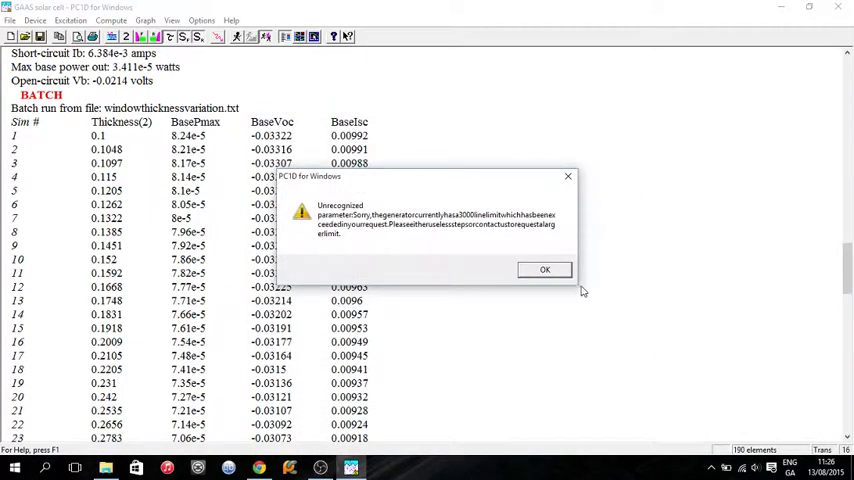
left_click(544, 269)
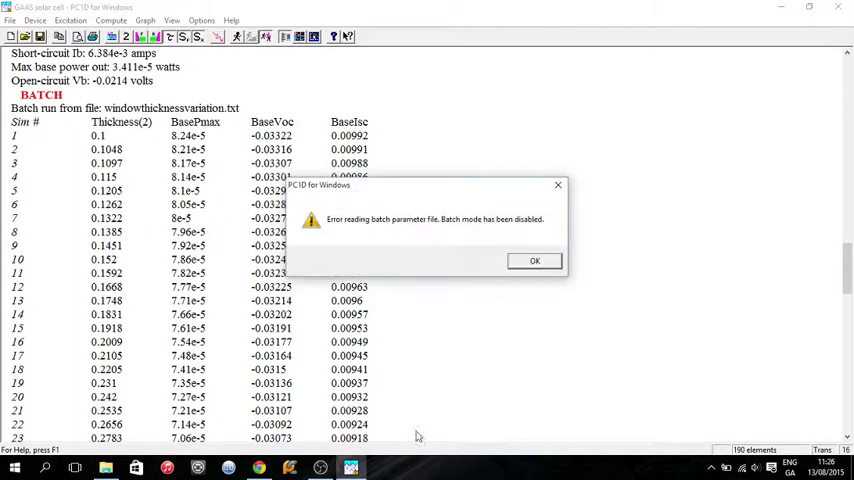
left_click(534, 260)
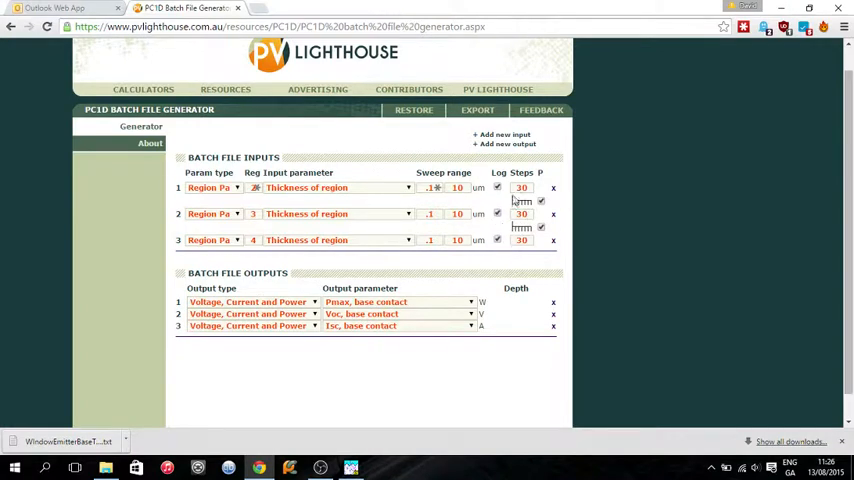
- Set the thickness sweeps to 20 steps and bring PC1D's results window forward
type("20")
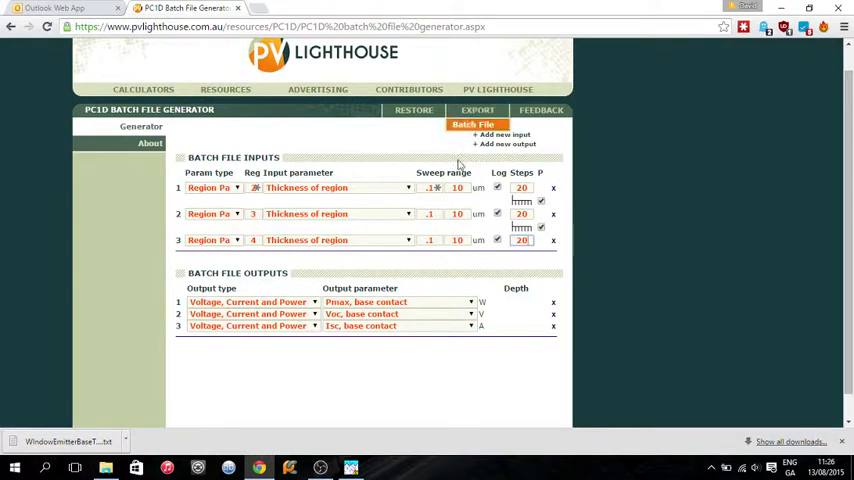
left_click(350, 467)
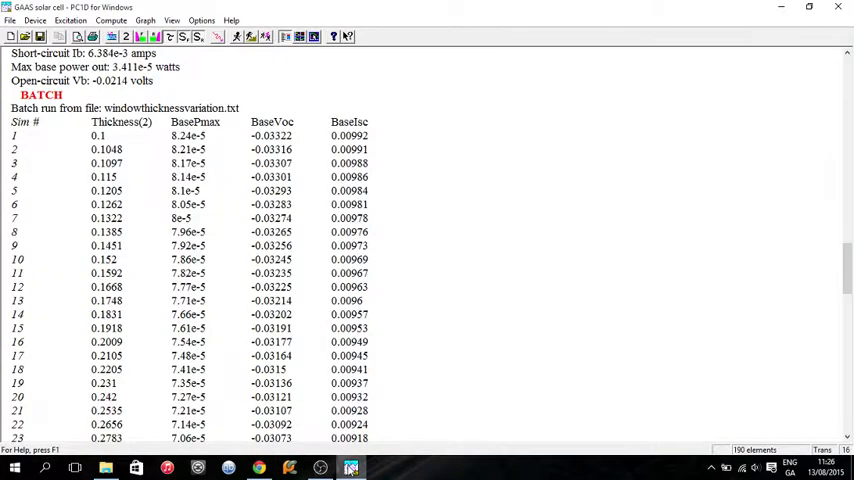
- Re-export the 20-step batch, replacing the existing WindowEmitterBaseThicknessVar file
left_click(258, 467)
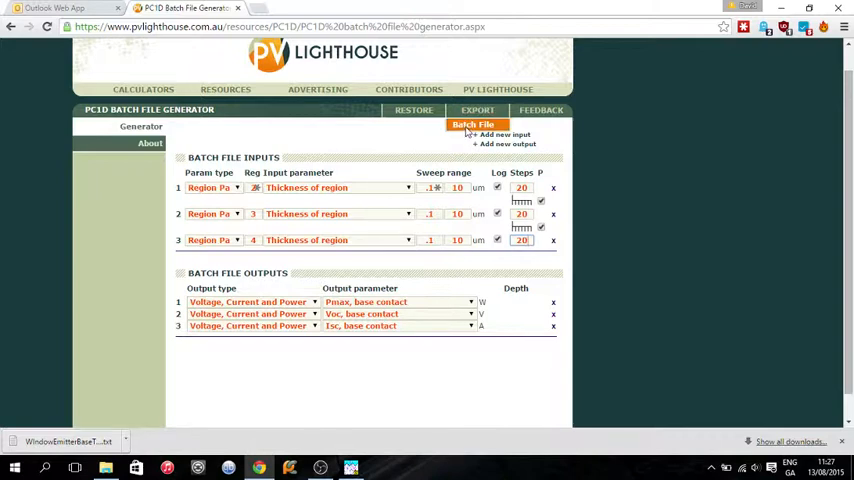
left_click(473, 124)
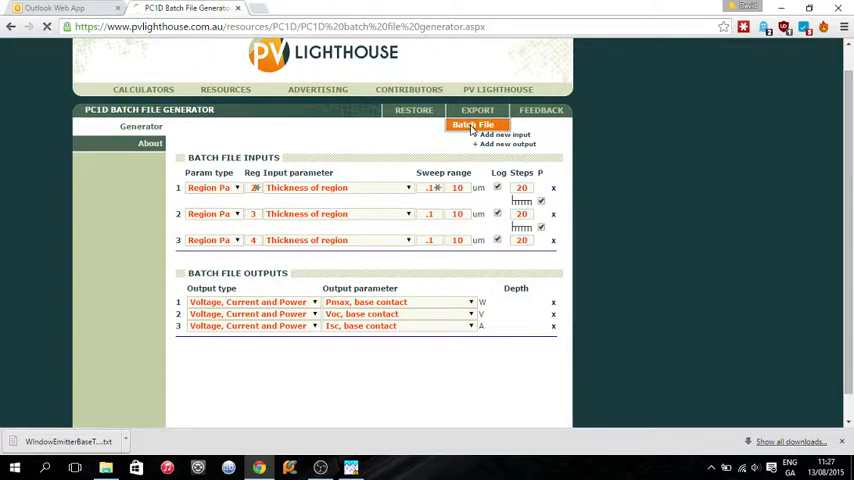
left_click(473, 124)
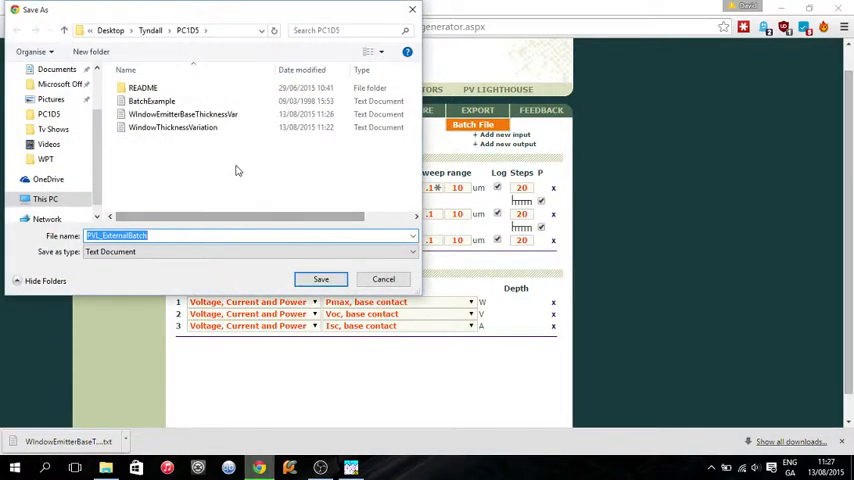
left_click(182, 114)
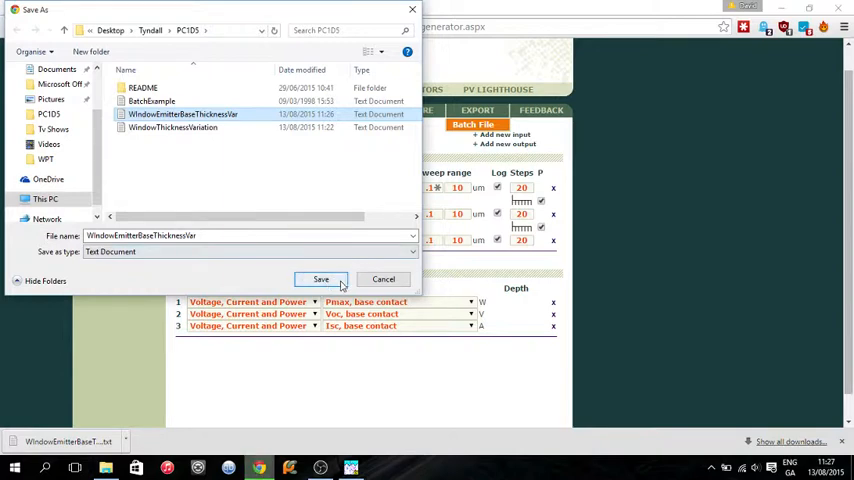
left_click(320, 279)
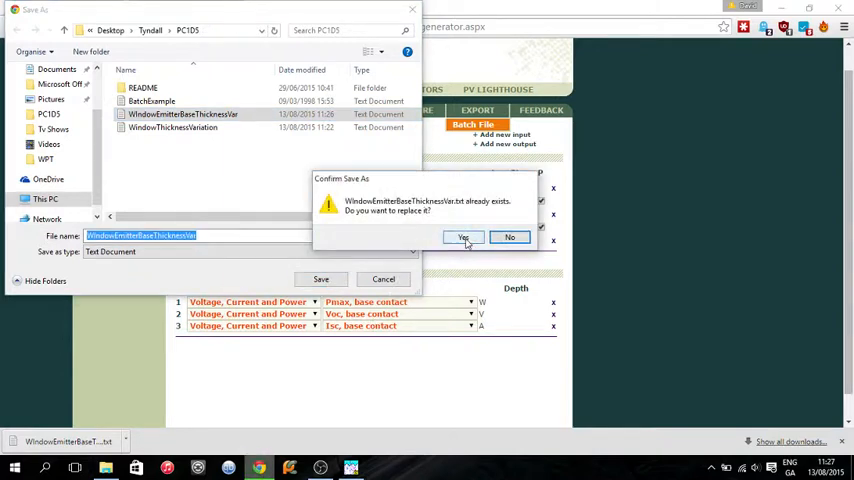
left_click(463, 237)
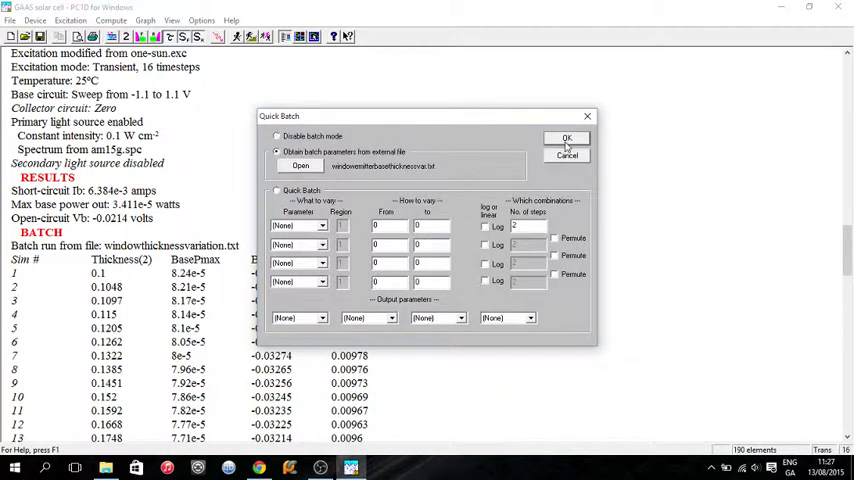
left_click(566, 137)
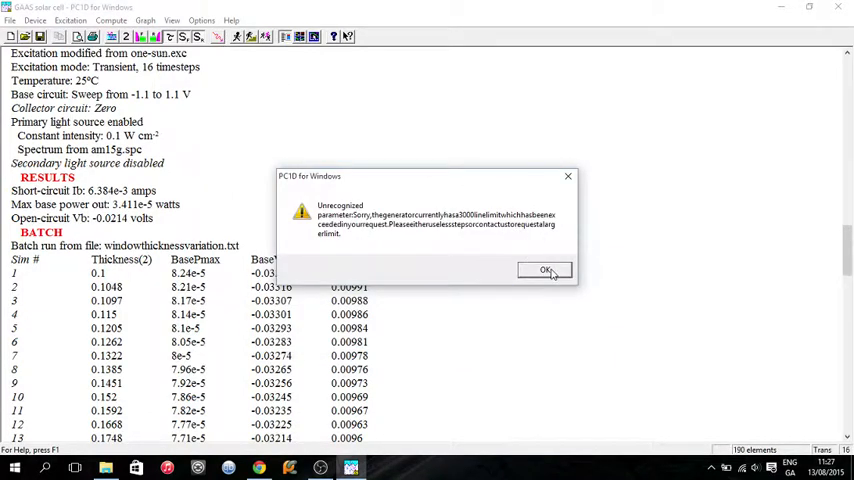
left_click(545, 270)
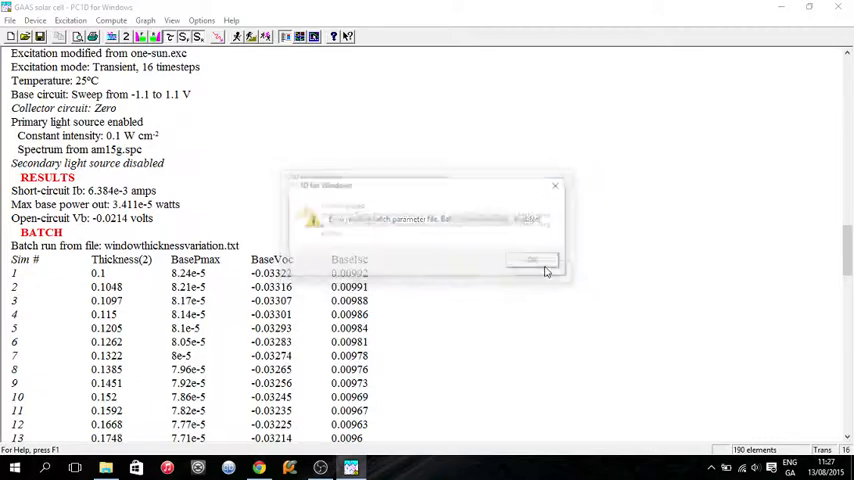
left_click(533, 260)
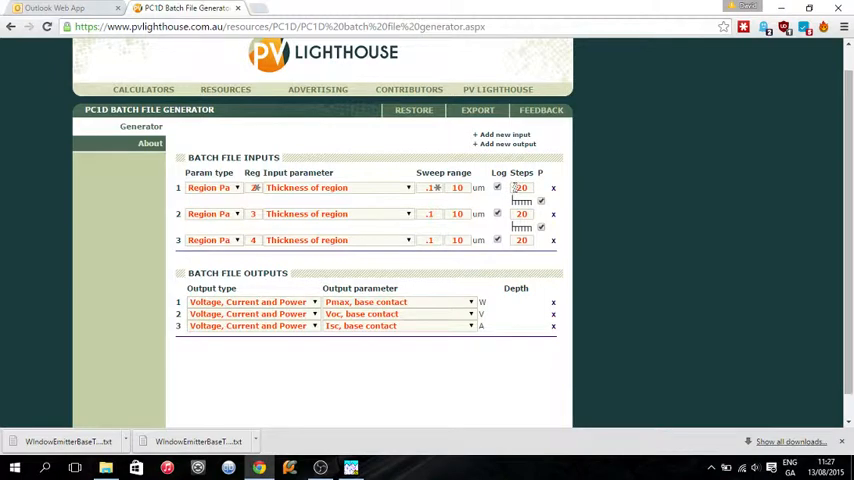
- Enter 10 as the Steps value for the thickness sweeps
type("10")
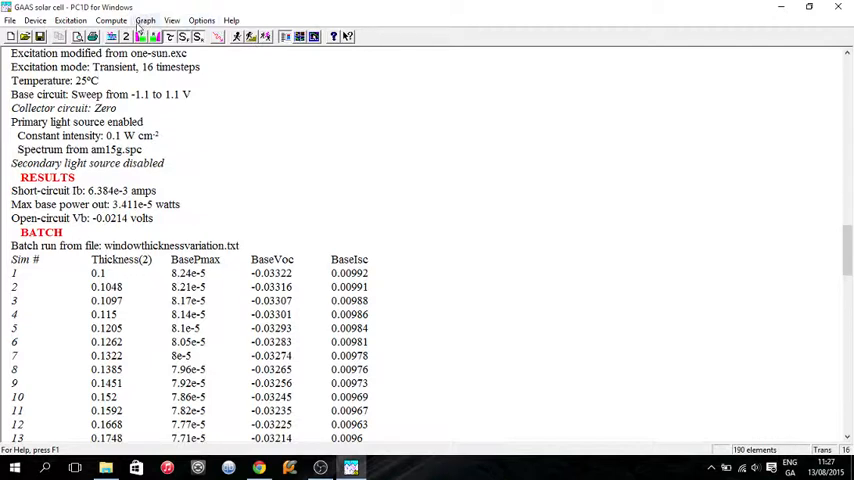
- Load the regenerated WindowEmitterBaseThicknessVar file into PC1D batch mode and start the run
left_click(111, 20)
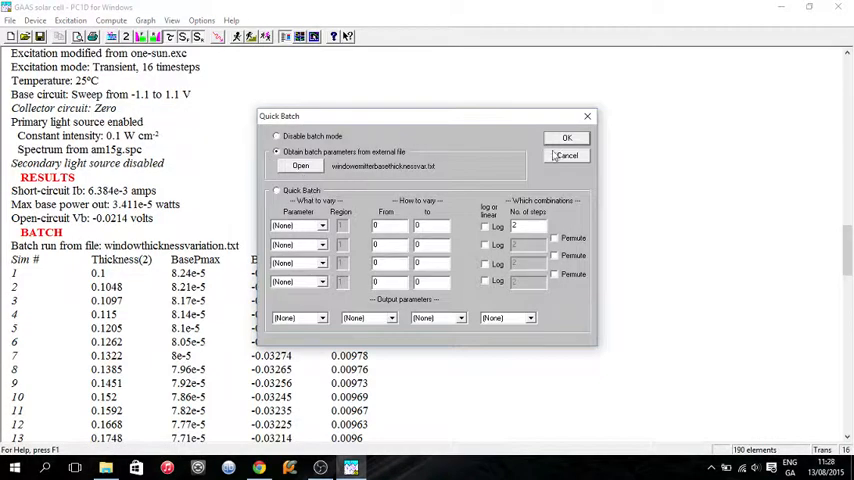
left_click(300, 165)
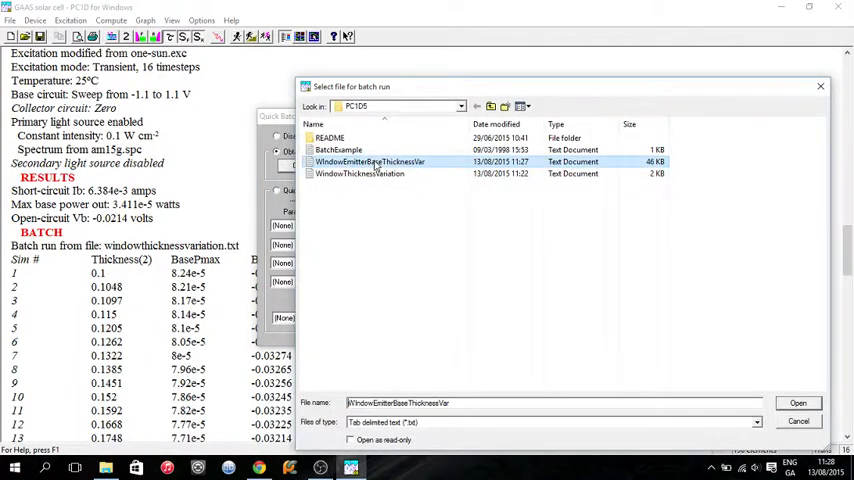
left_click(797, 403)
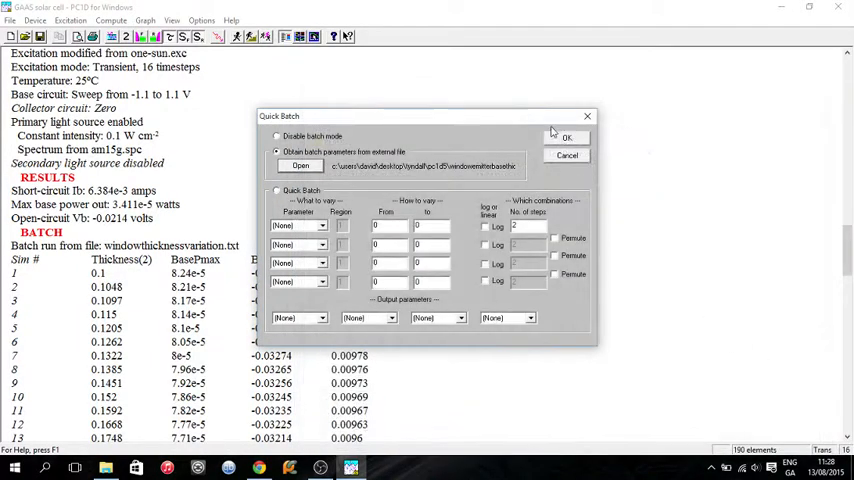
left_click(566, 137)
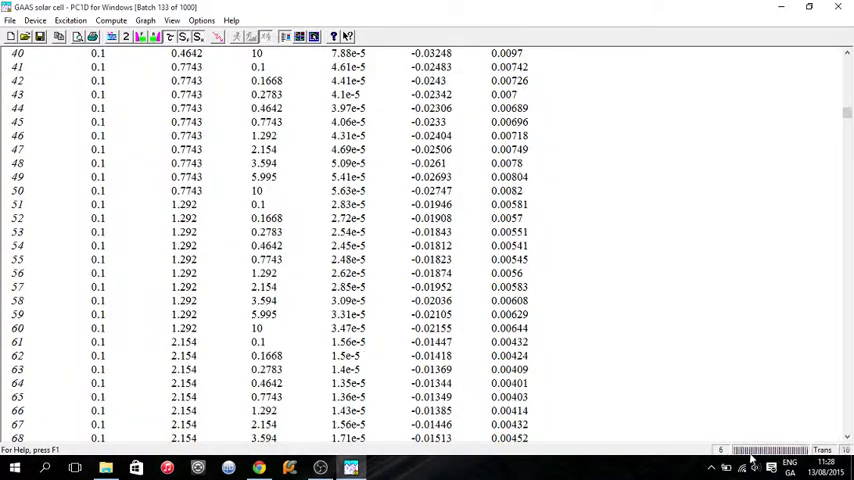
- Scroll through the batch results table as the run passes 270 of 1000 simulations
scroll("down", 3)
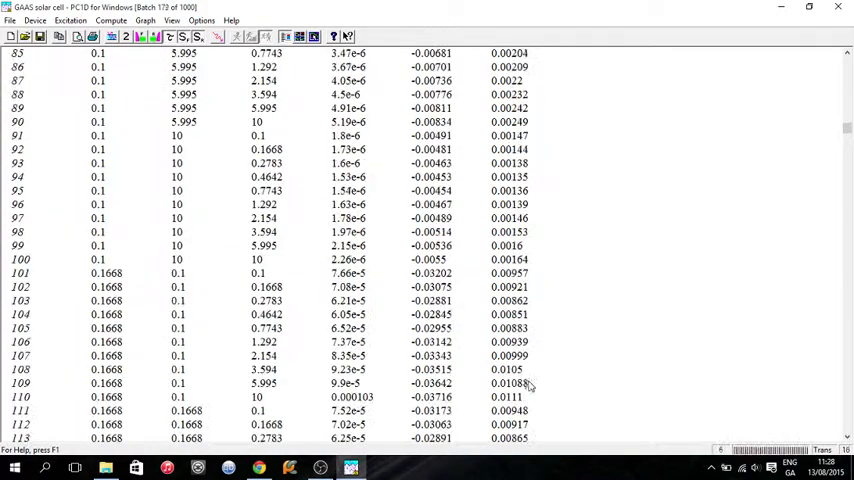
scroll("down", 3)
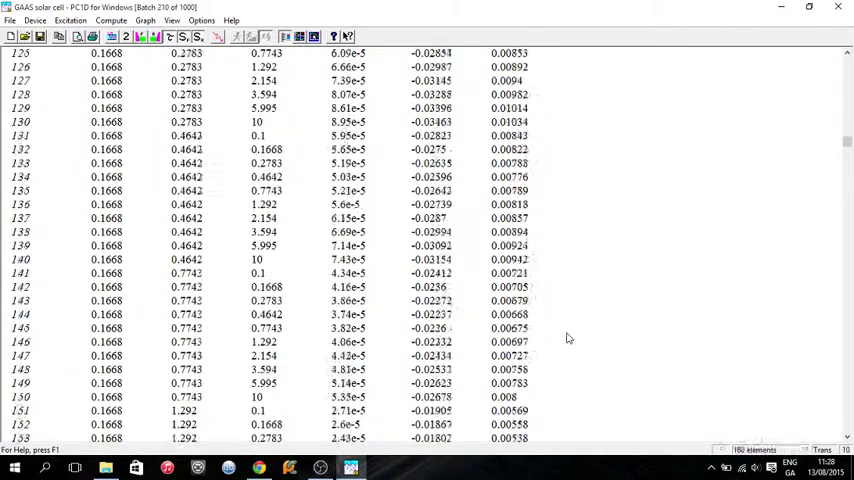
scroll("down", 3)
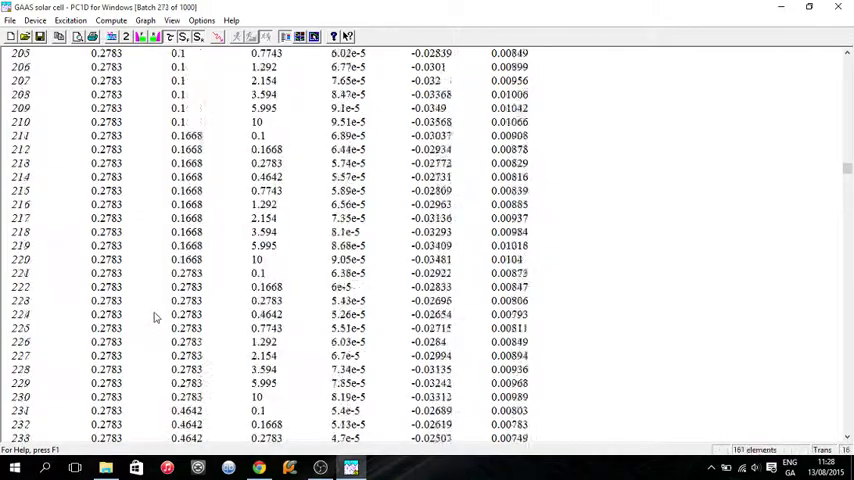
scroll("up", 3)
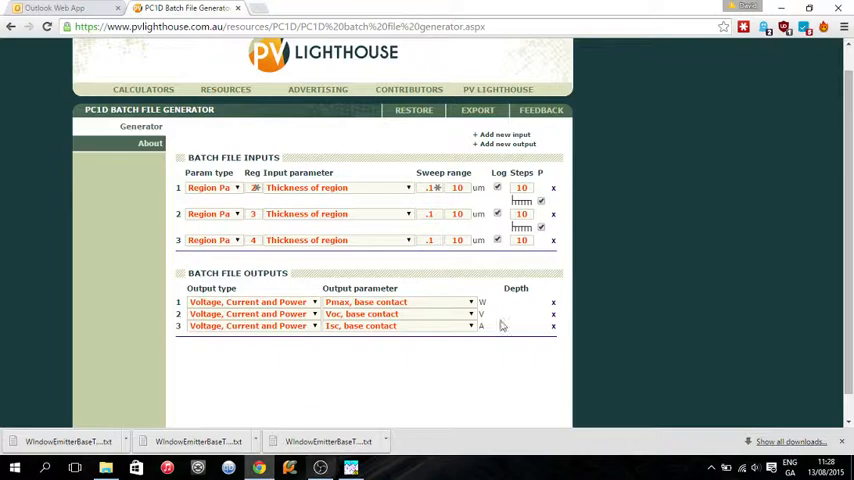
left_click(407, 187)
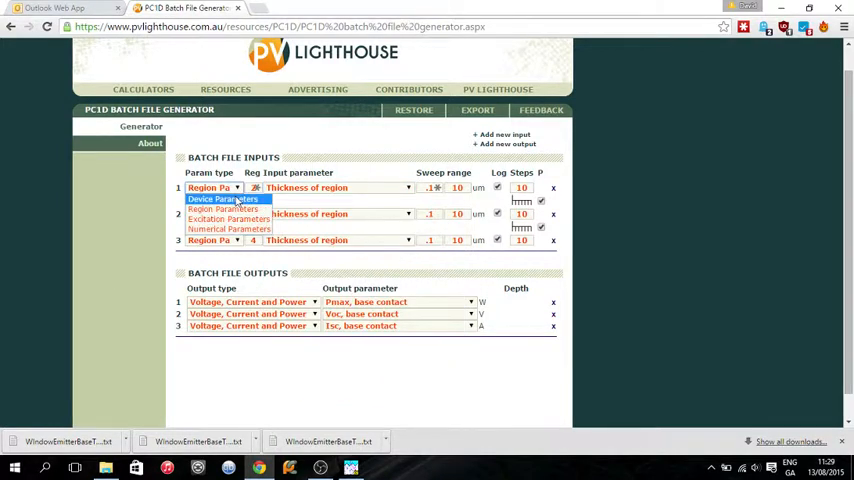
left_click(222, 198)
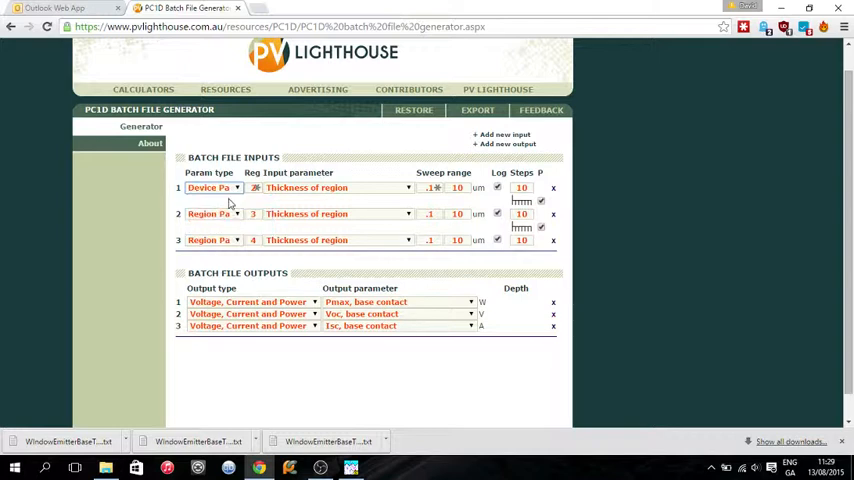
left_click(332, 188)
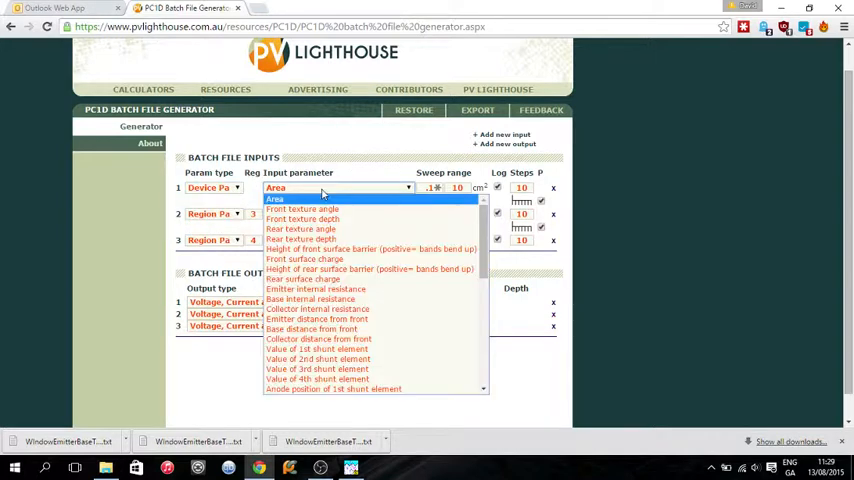
left_click(274, 198)
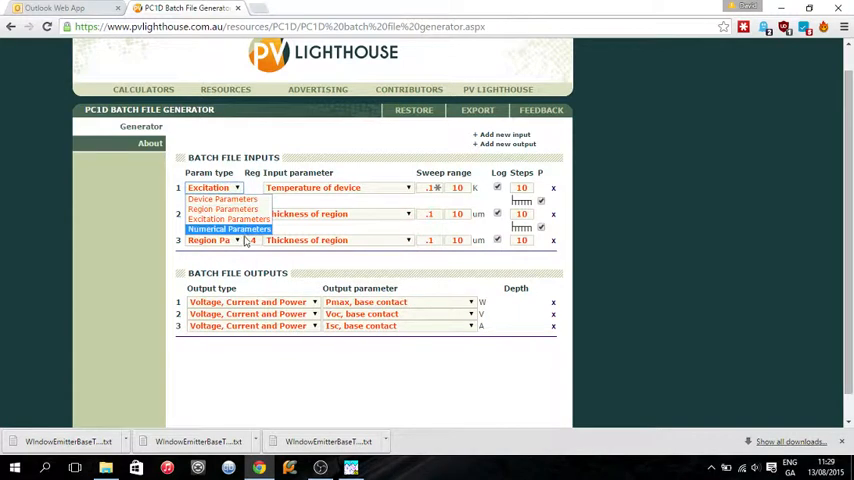
mouse_move(223, 199)
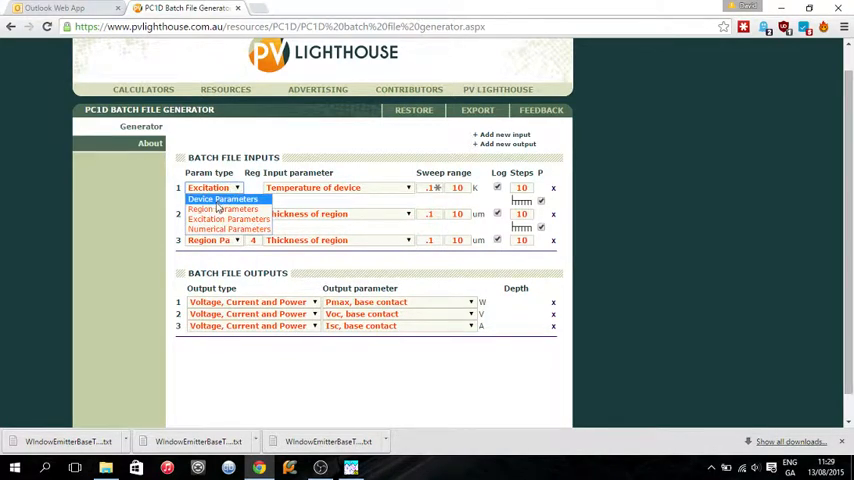
left_click(223, 198)
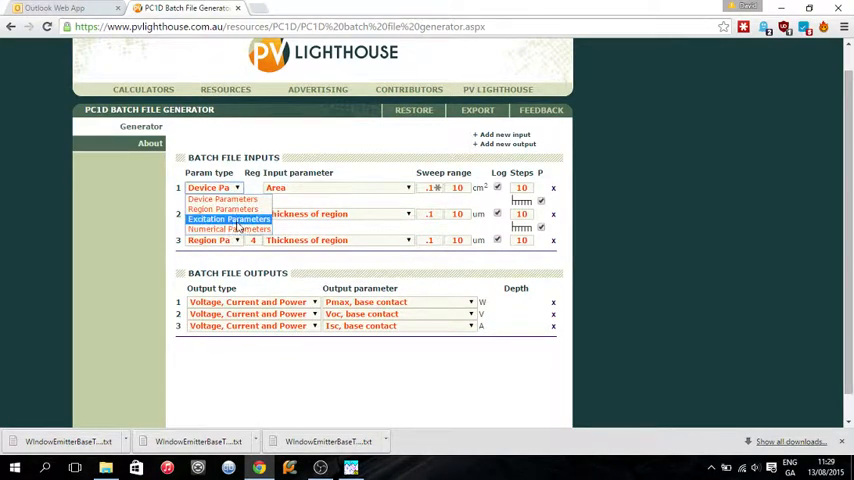
left_click(223, 208)
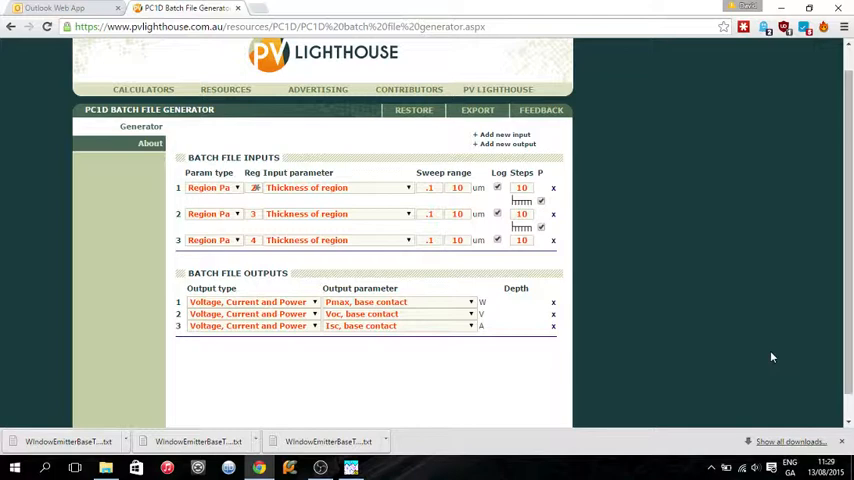
mouse_move(776, 303)
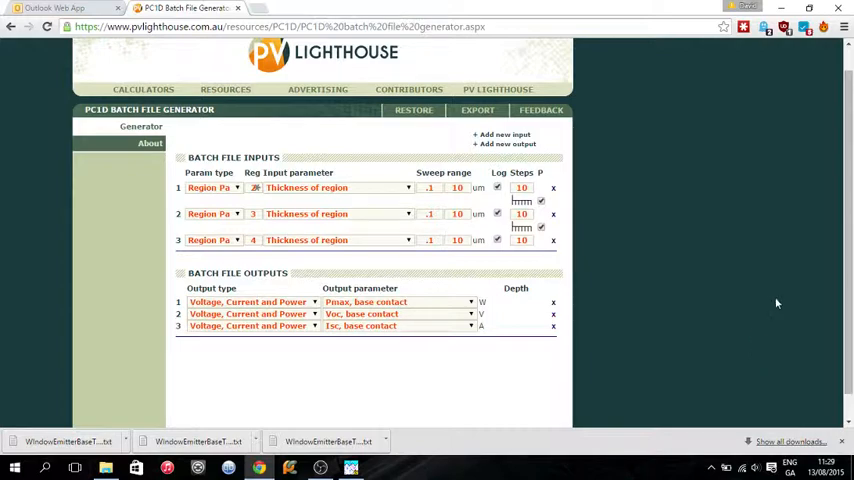